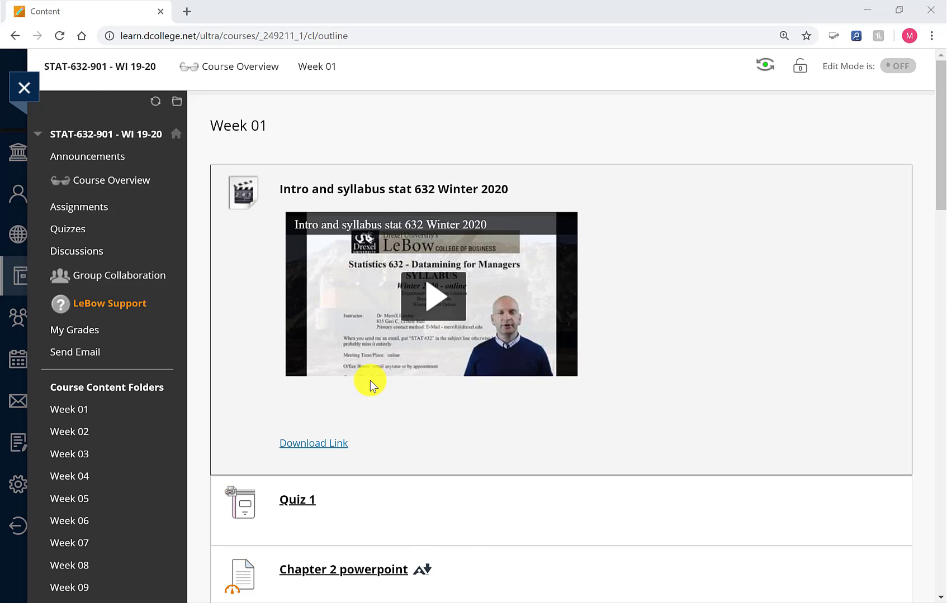
# Step: Follow the Week 01 homework link to the LeBow 'Using LCB vApps' guide
pyautogui.scroll(-3)
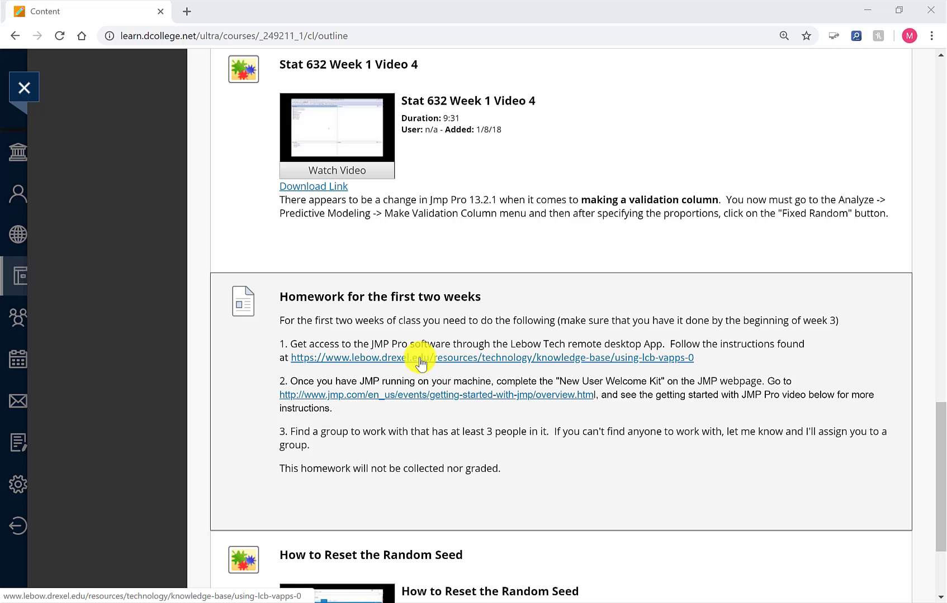
pyautogui.click(422, 357)
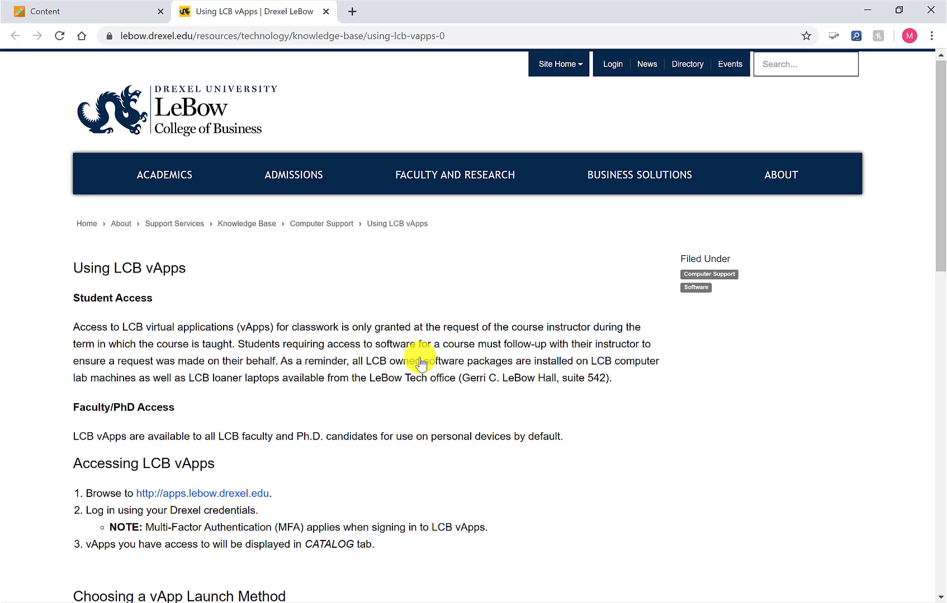
# Step: Read through the guide's access, launch-method and Horizon Client install sections
pyautogui.scroll(-3)
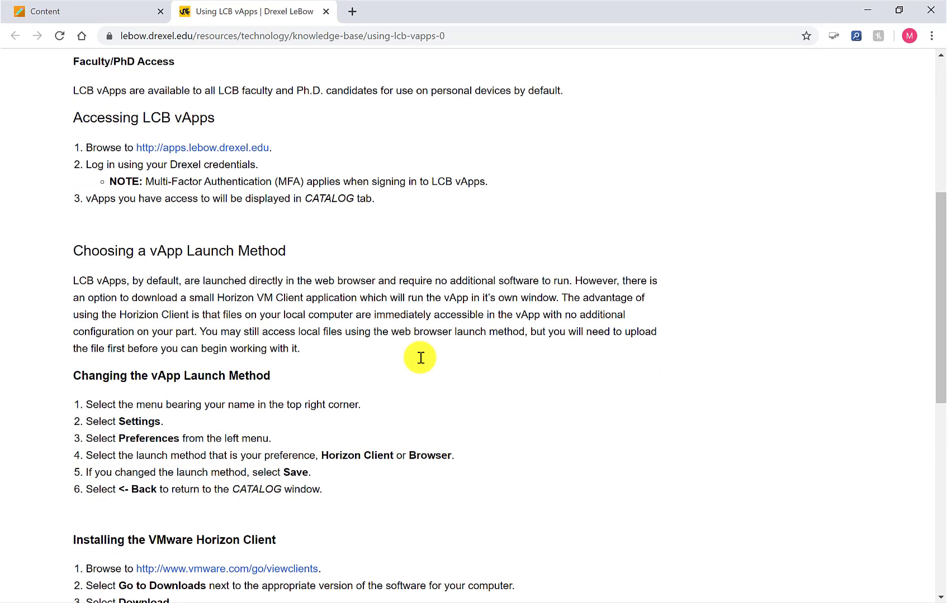
pyautogui.scroll(-3)
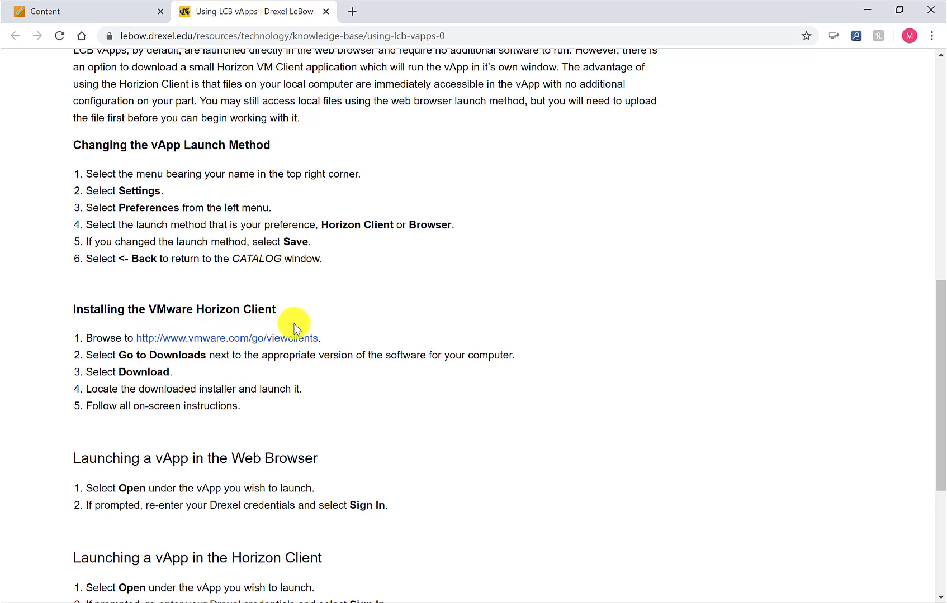
pyautogui.moveTo(345, 317)
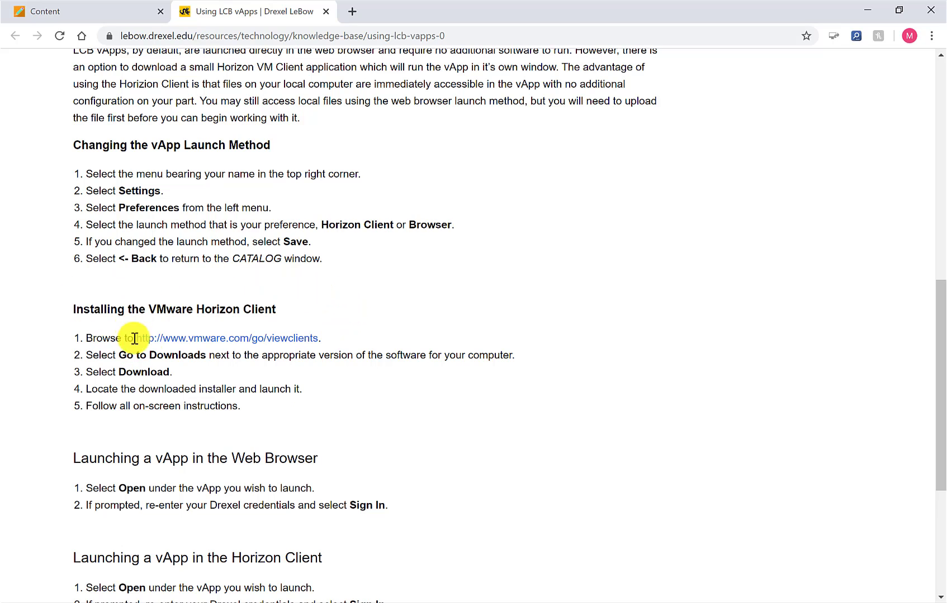
pyautogui.moveTo(237, 326)
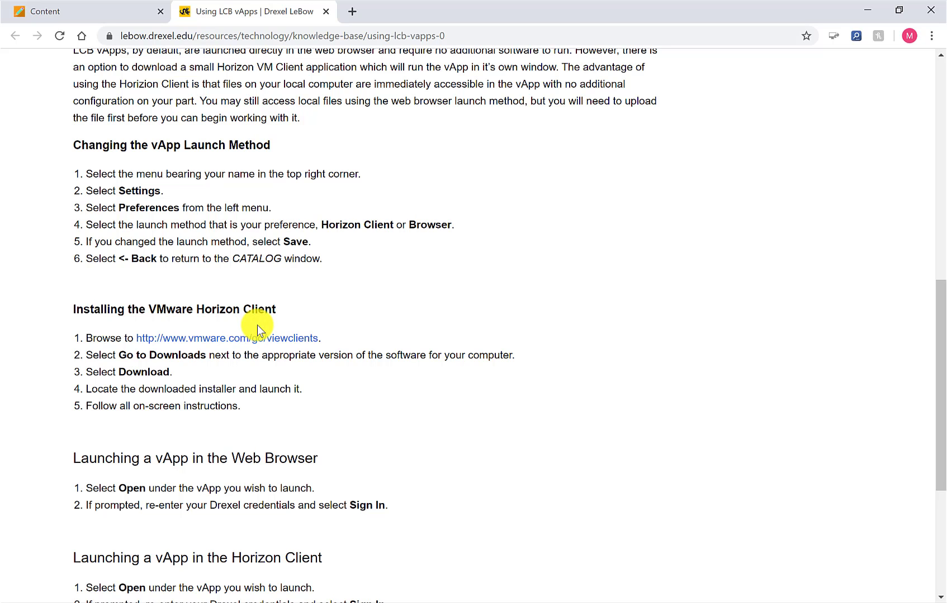
pyautogui.scroll(3)
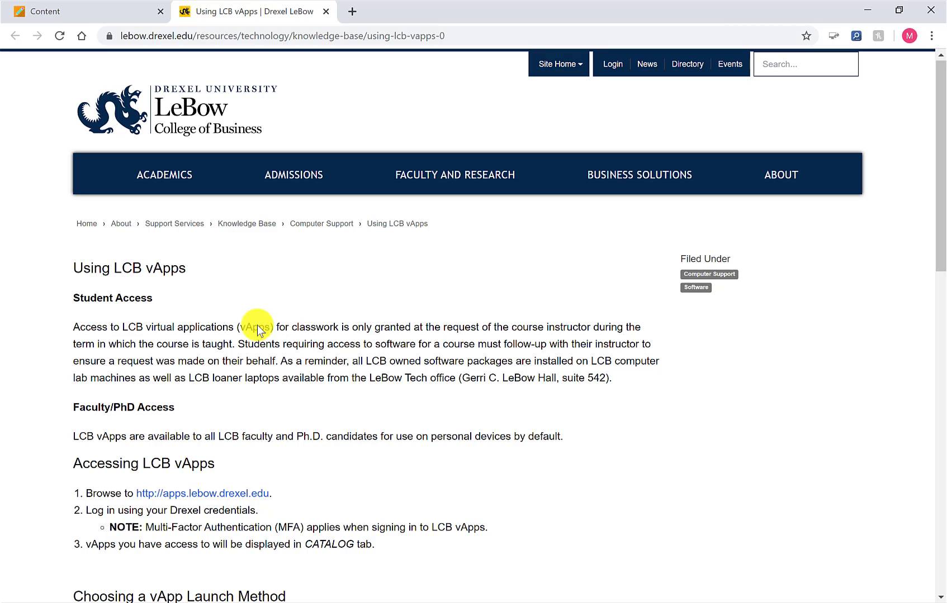
pyautogui.scroll(-3)
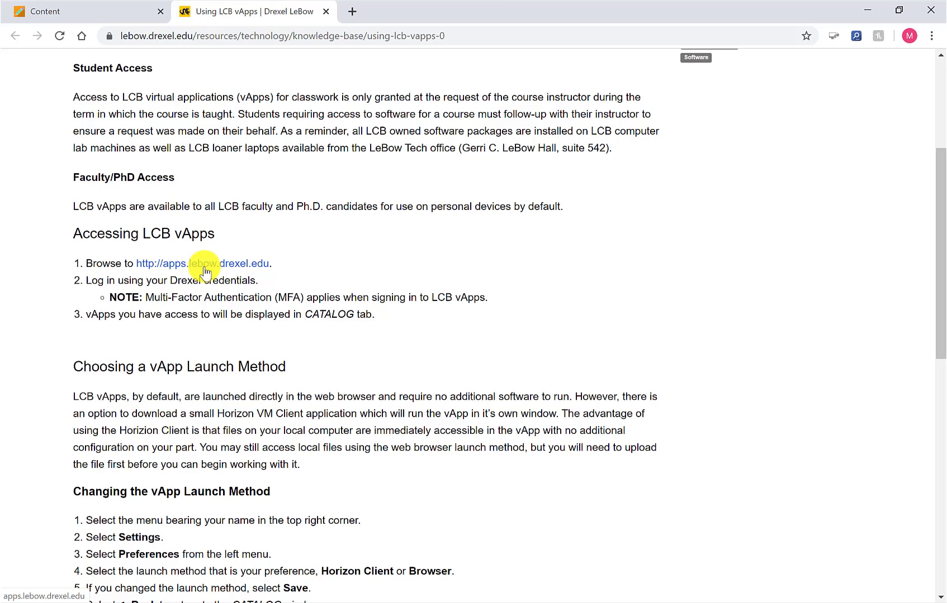
# Step: Enter apps.lebow.drexel.edu, browse the catalog and bookmark JMP Pro 15
pyautogui.click(204, 264)
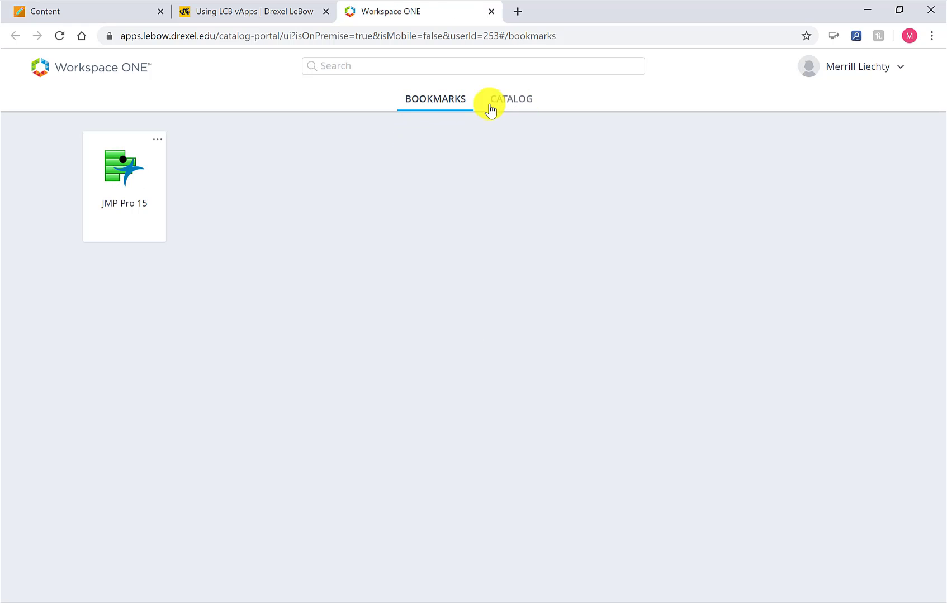
pyautogui.click(509, 99)
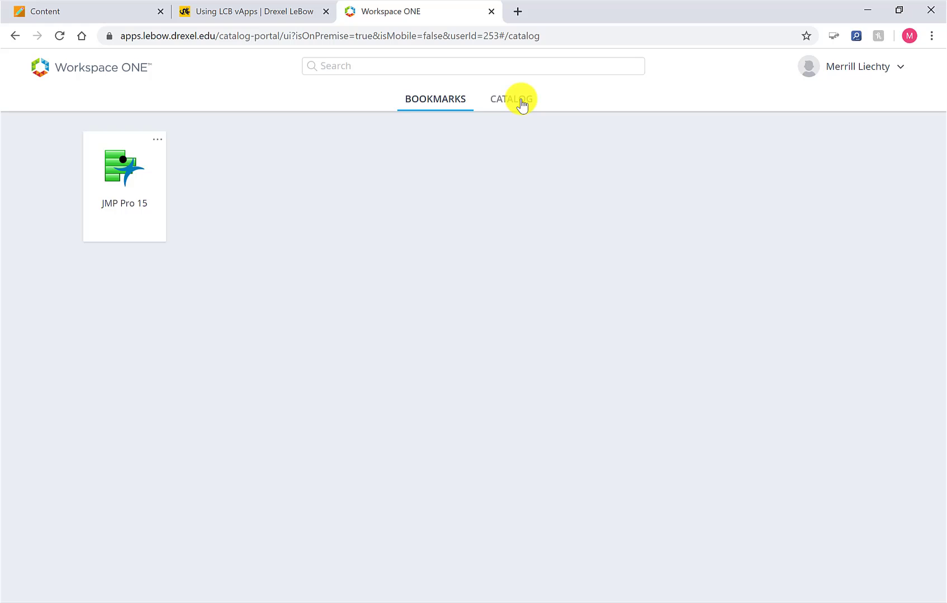
pyautogui.click(512, 98)
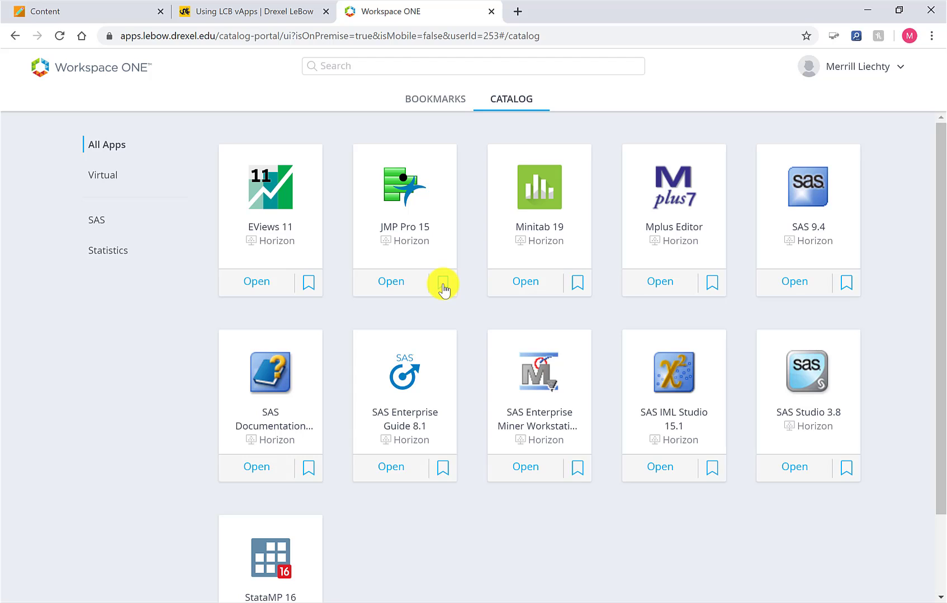
pyautogui.click(435, 99)
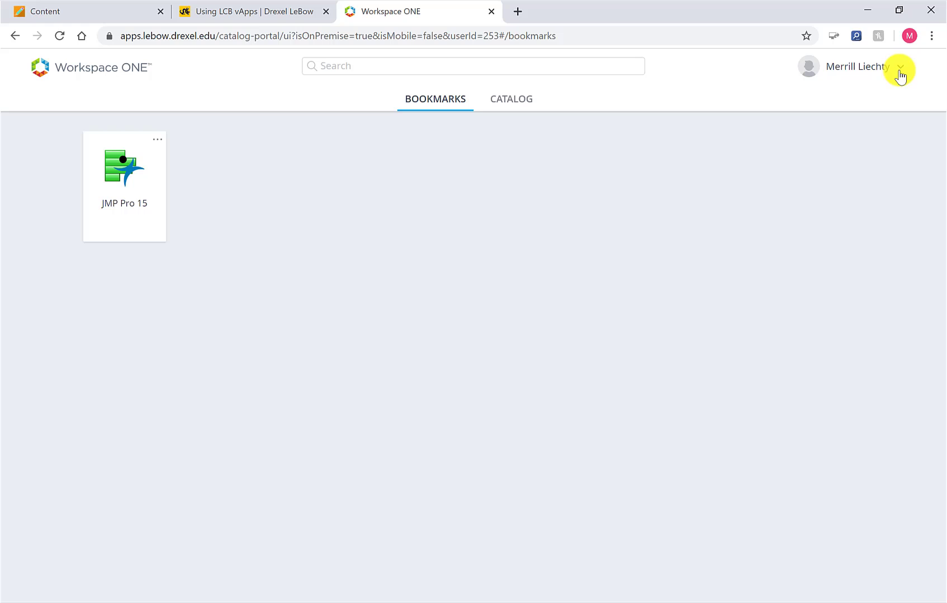
# Step: Save Browser as the Horizon remote-app launch preference and return to bookmarks
pyautogui.click(900, 67)
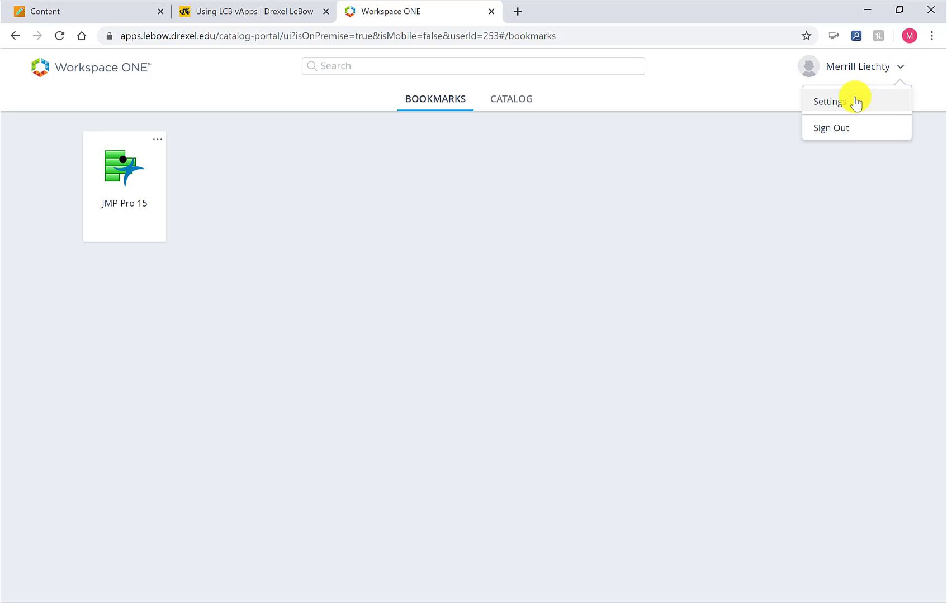
pyautogui.click(829, 101)
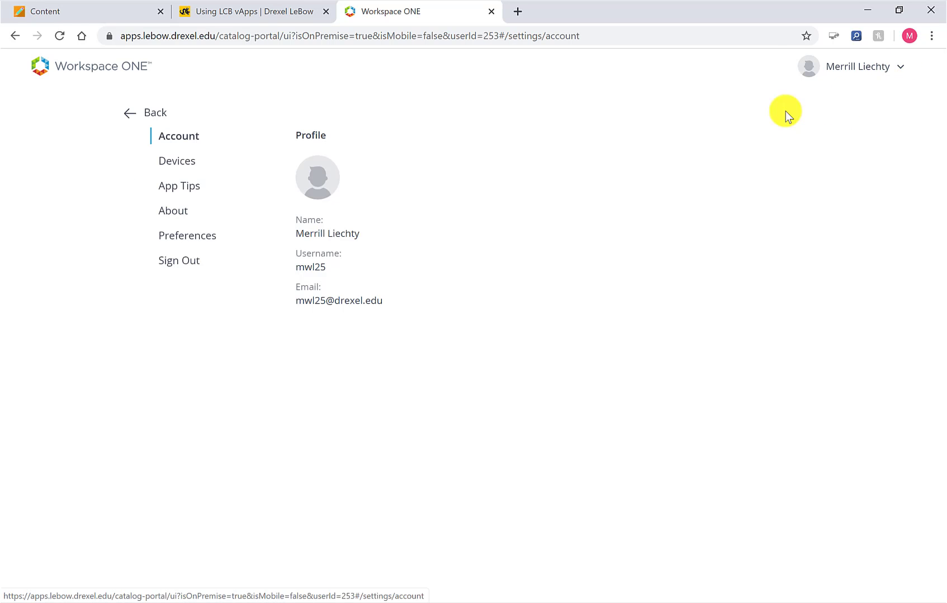
pyautogui.click(186, 236)
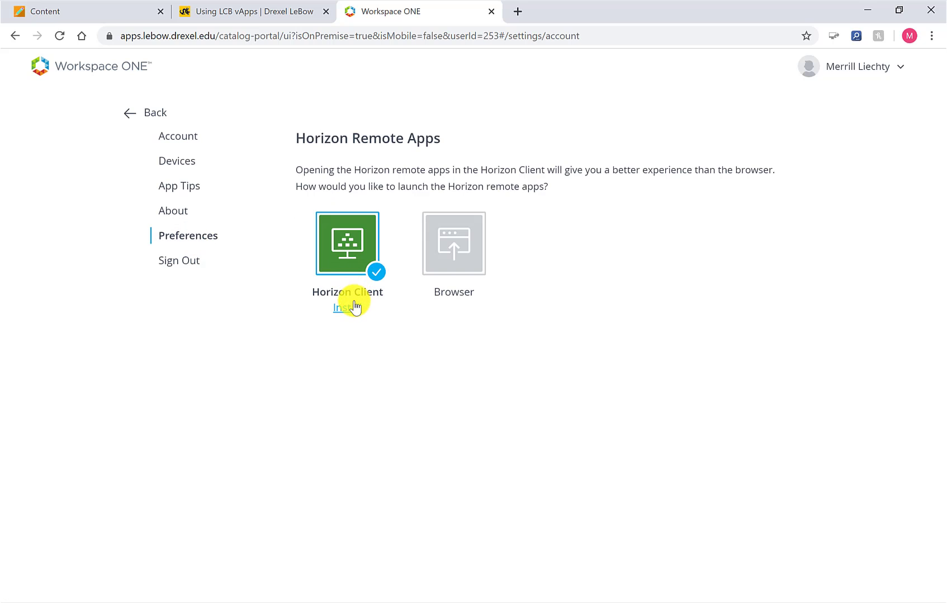
pyautogui.click(452, 244)
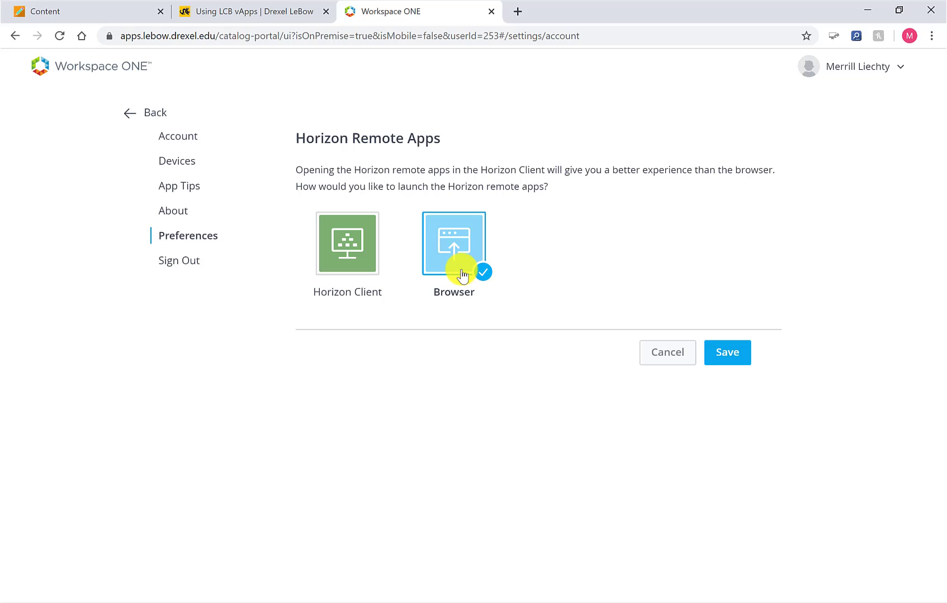
pyautogui.click(727, 352)
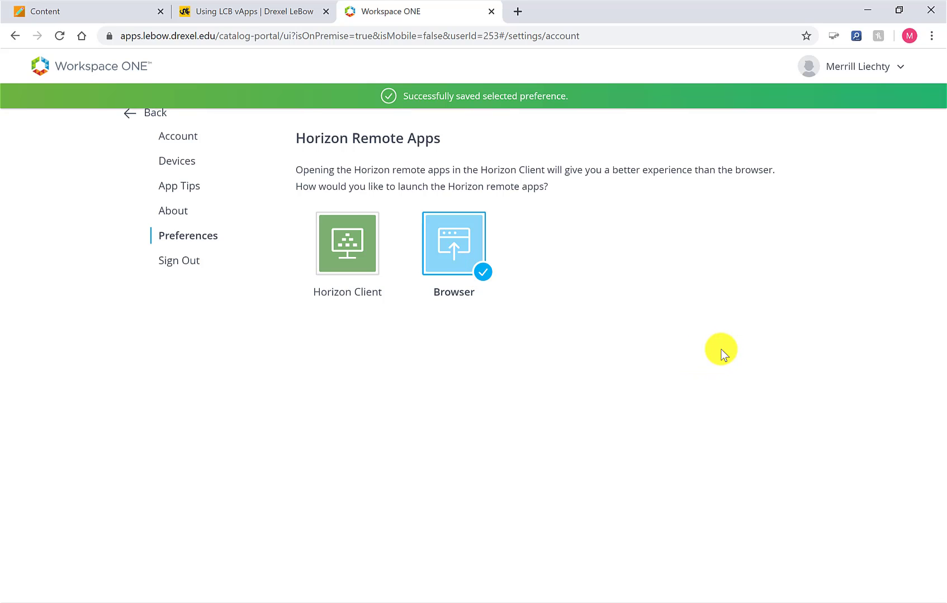
pyautogui.click(154, 113)
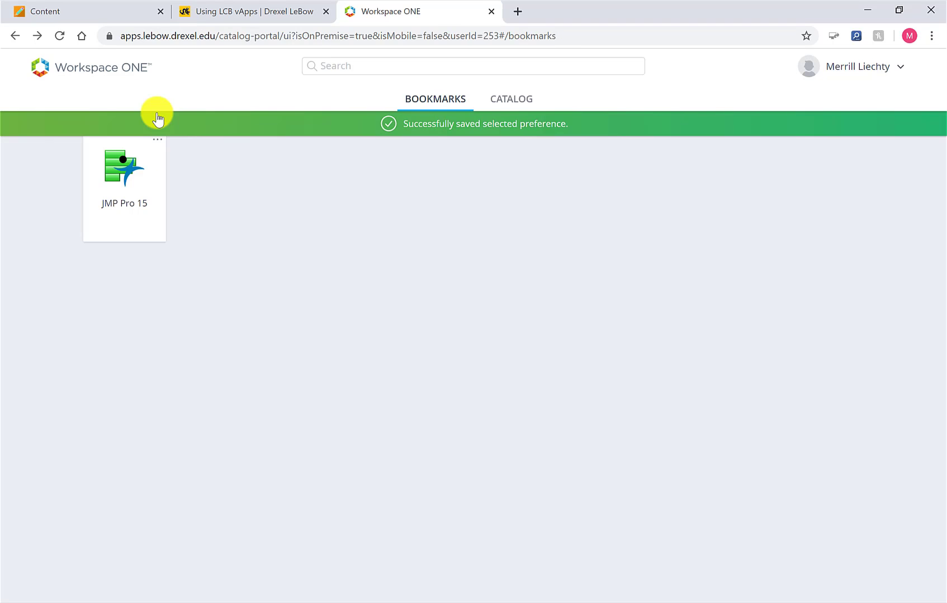
pyautogui.moveTo(124, 169)
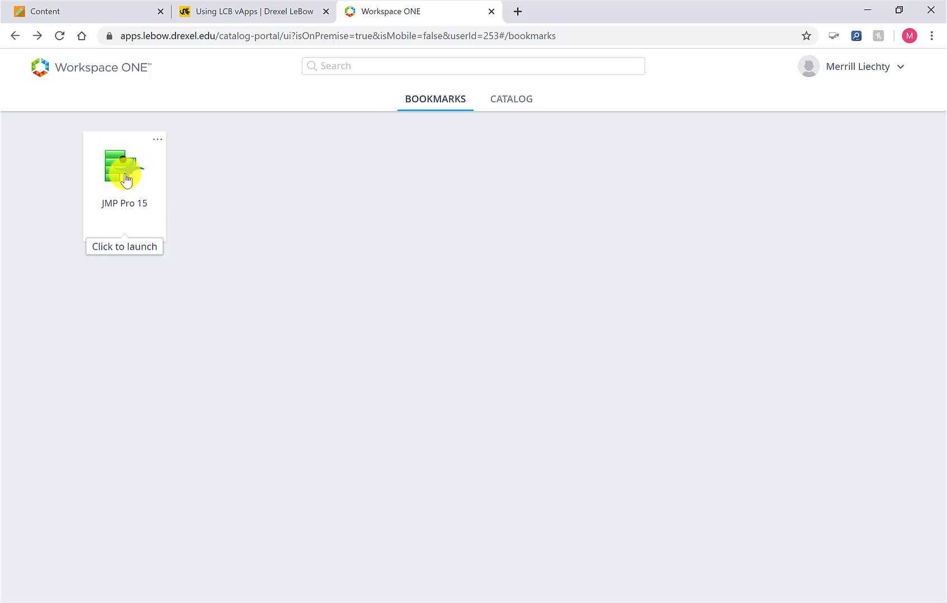
# Step: Launch JMP Pro 15 from its bookmark and answer the password request
pyautogui.click(124, 163)
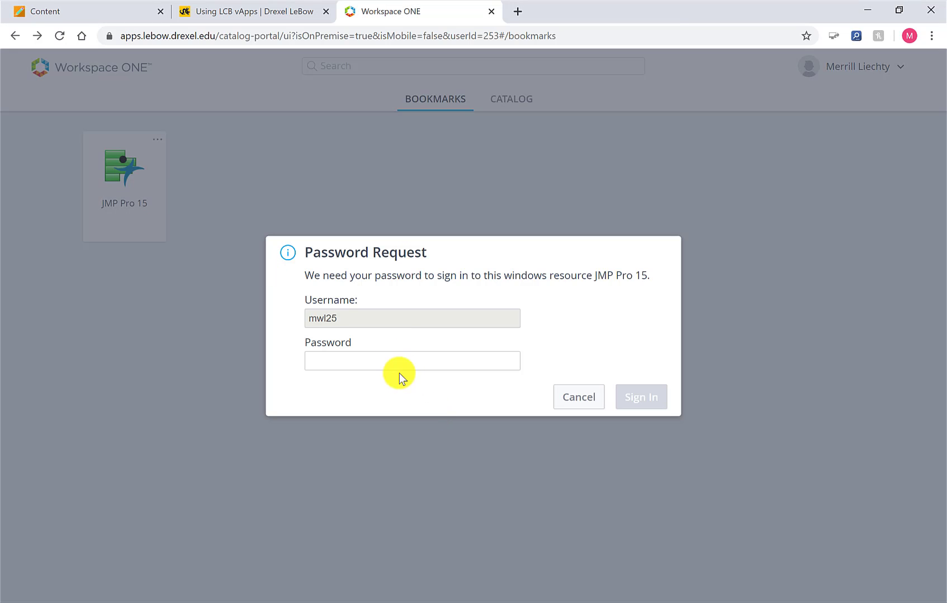
pyautogui.click(413, 361)
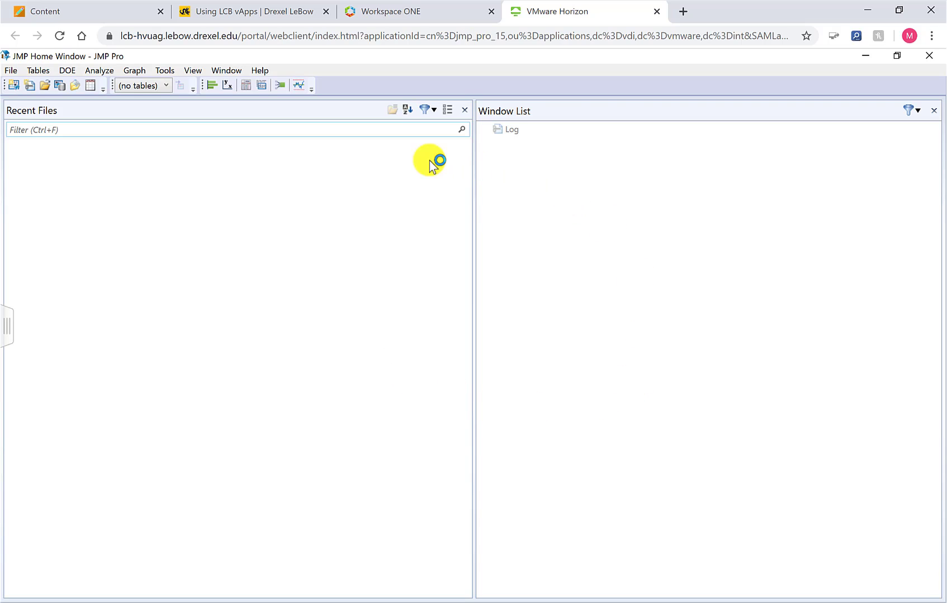
pyautogui.moveTo(655, 302)
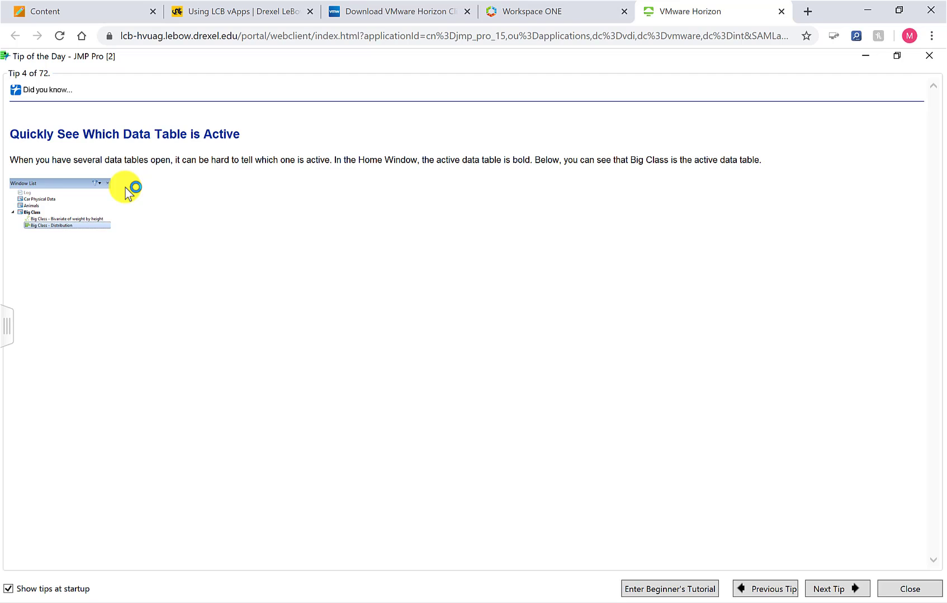
pyautogui.moveTo(573, 418)
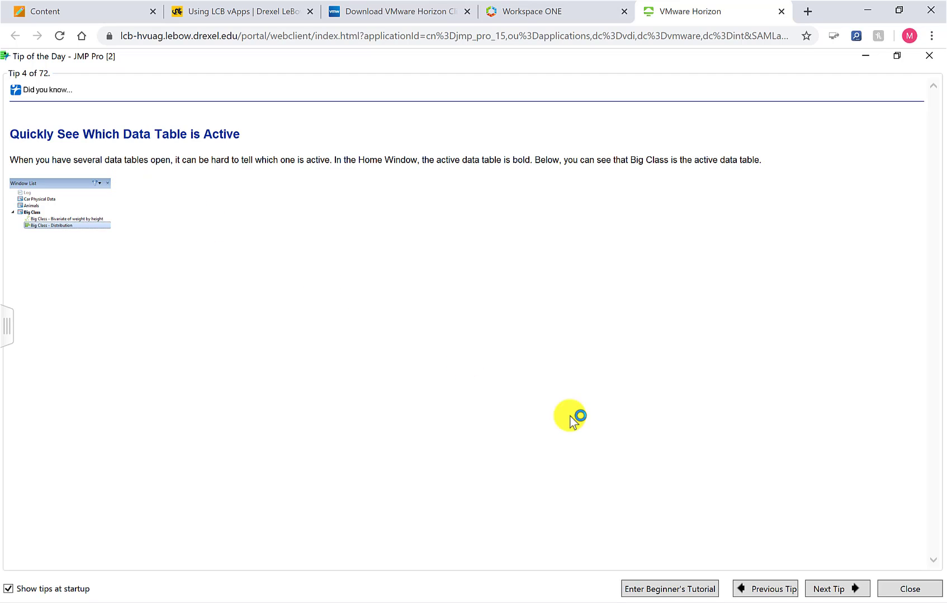
# Step: Dismiss JMP Pro 15's Tip of the Day, leaving the empty home window
pyautogui.click(907, 589)
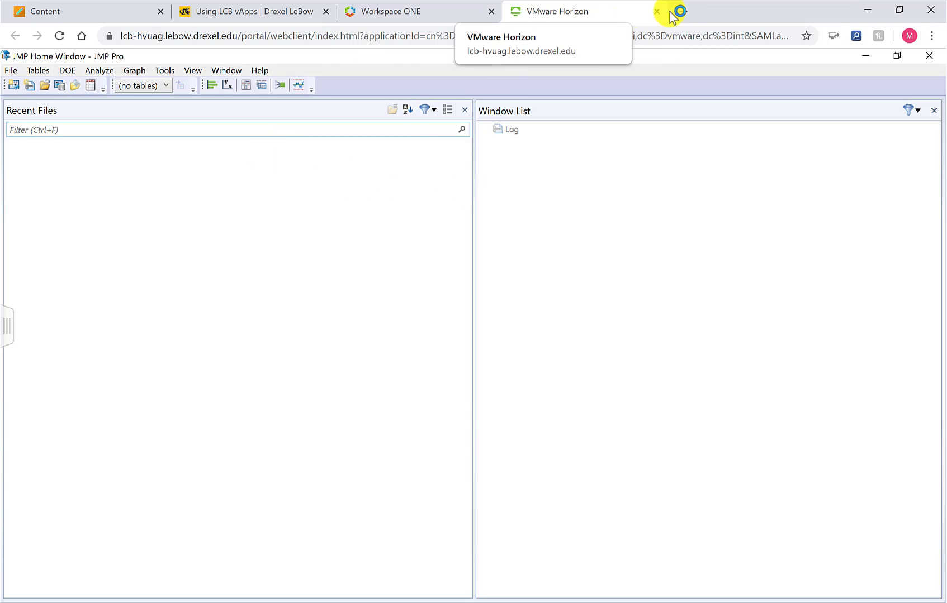
# Step: Return to the Workspace ONE preferences to choose Horizon Client launching
pyautogui.click(393, 11)
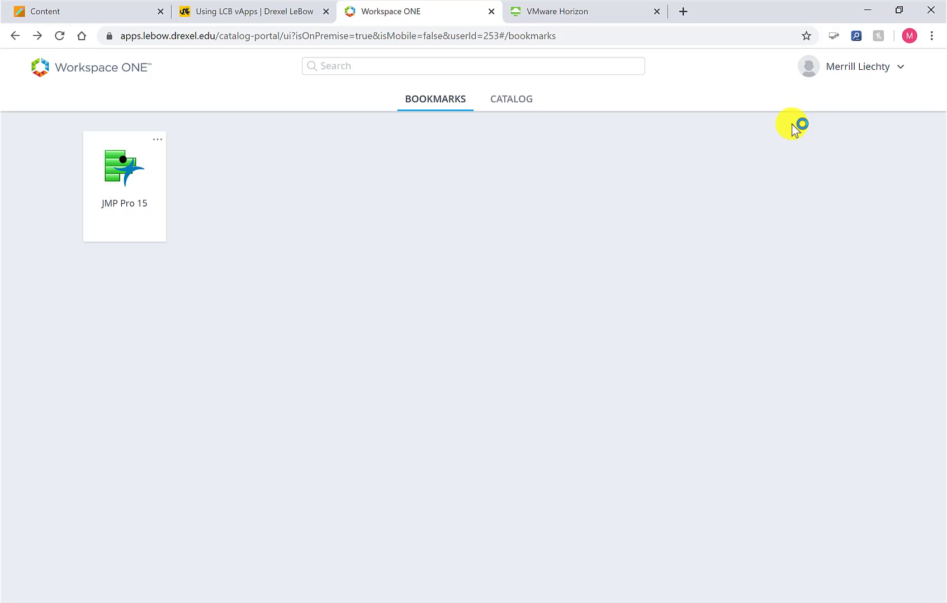
pyautogui.click(861, 66)
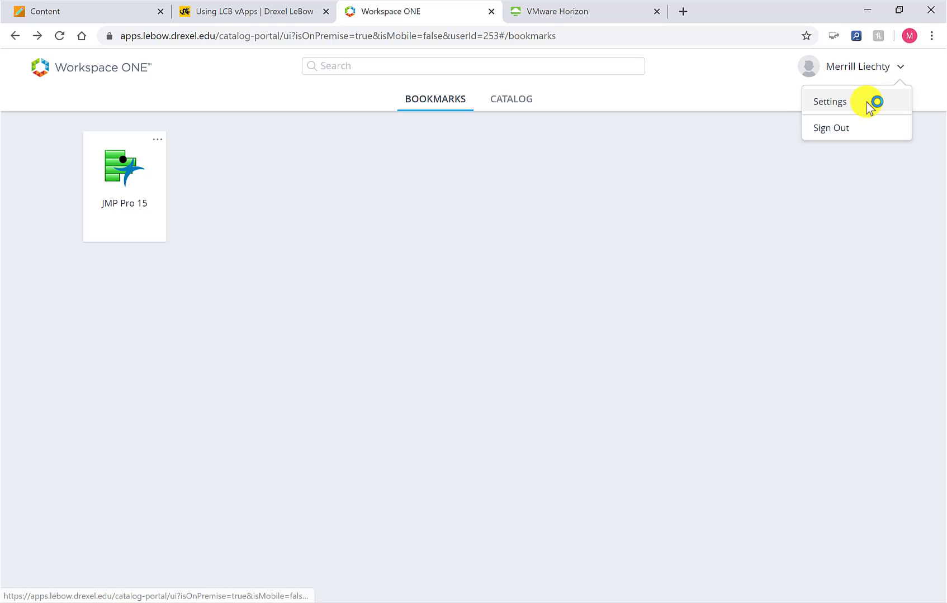
pyautogui.click(829, 101)
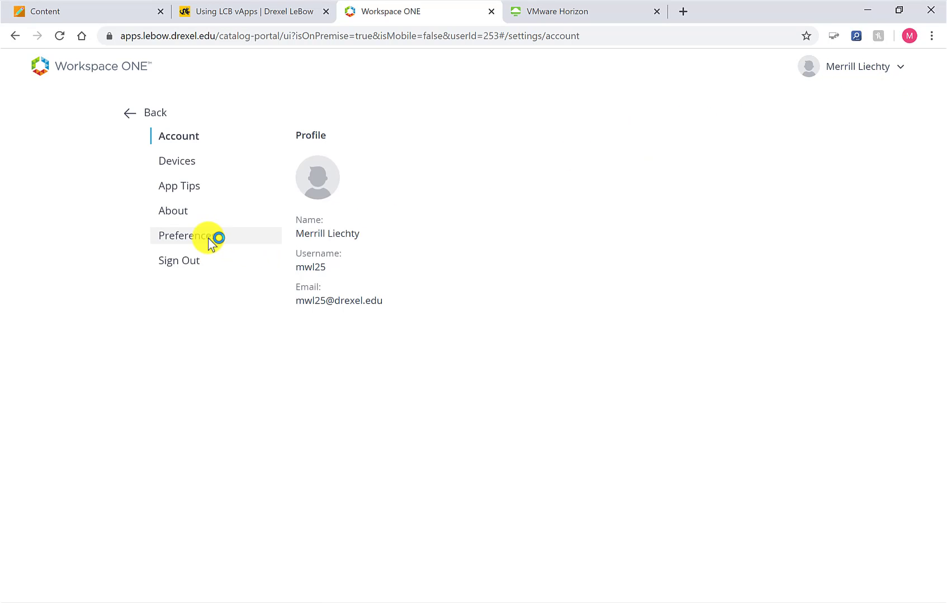
pyautogui.click(187, 236)
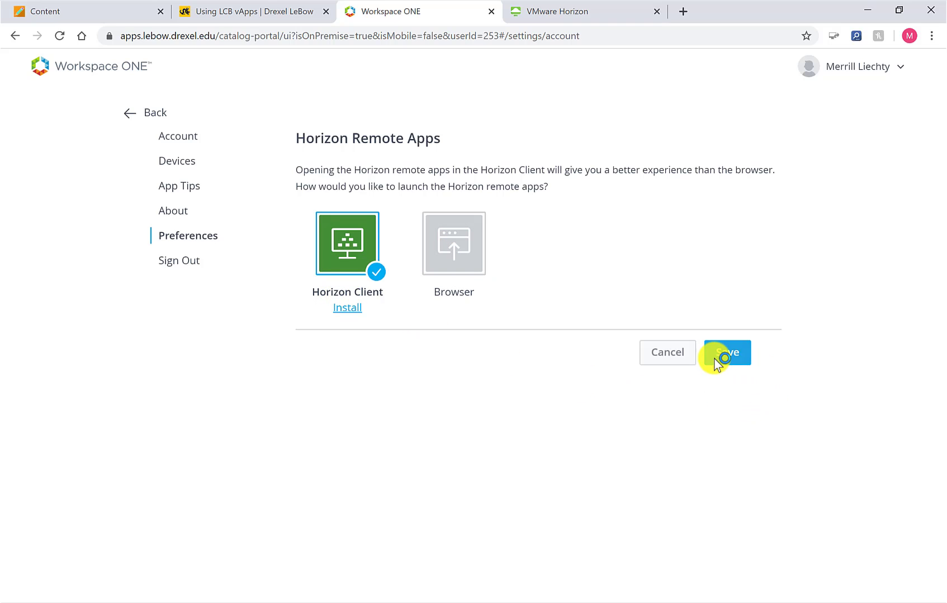
pyautogui.moveTo(342, 309)
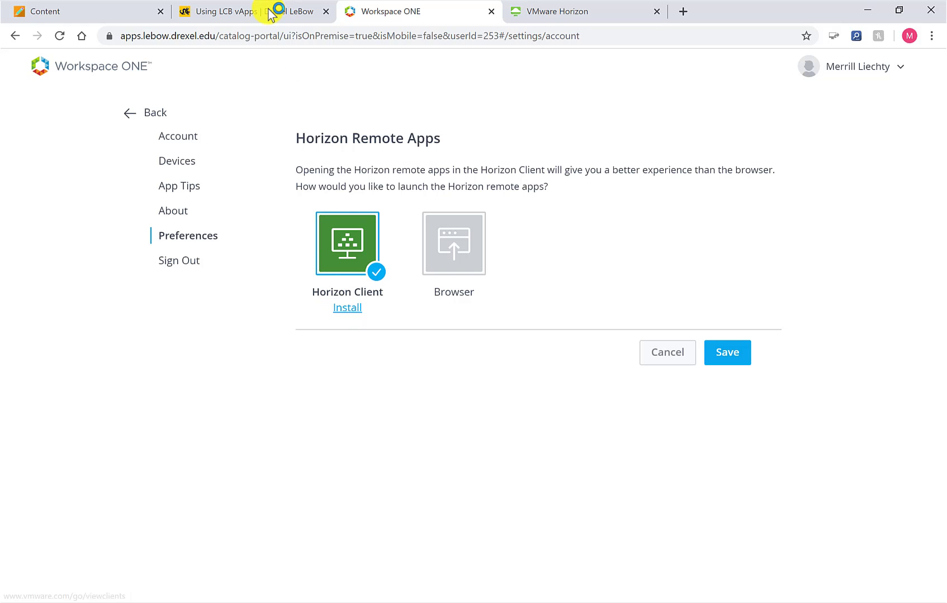
# Step: Reach the VMware Horizon Client for Windows 5.3.0 download page from the guide
pyautogui.click(245, 11)
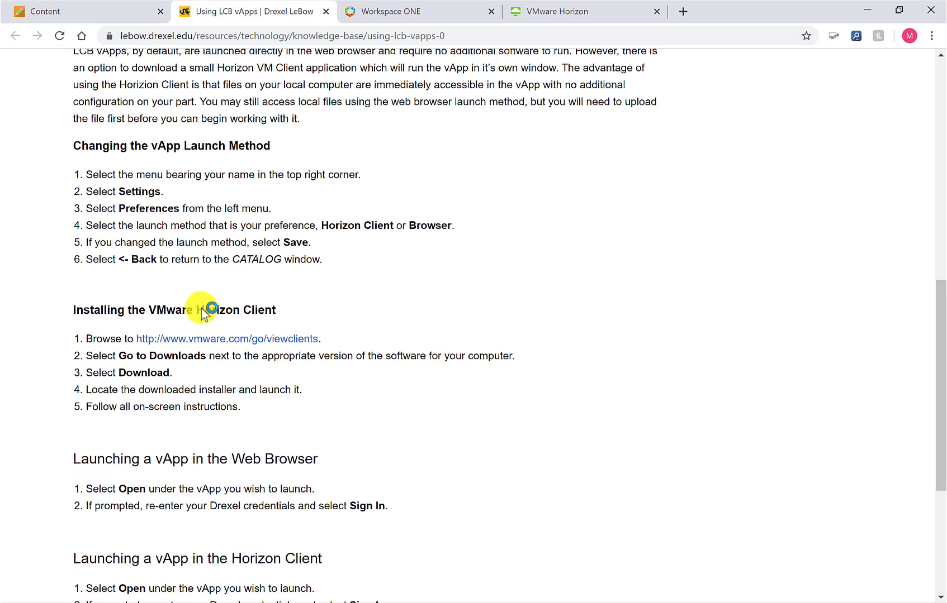
pyautogui.moveTo(216, 339)
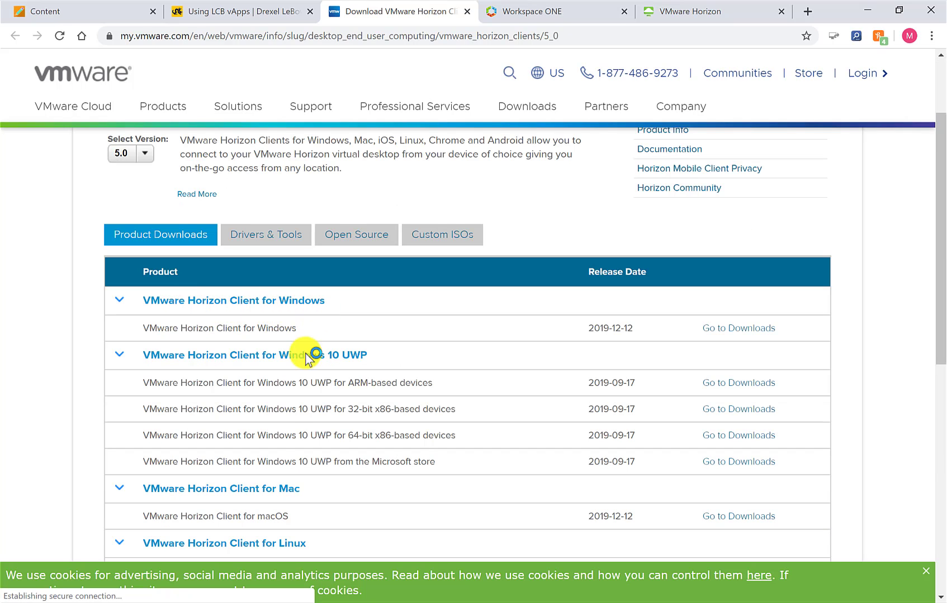
pyautogui.scroll(-3)
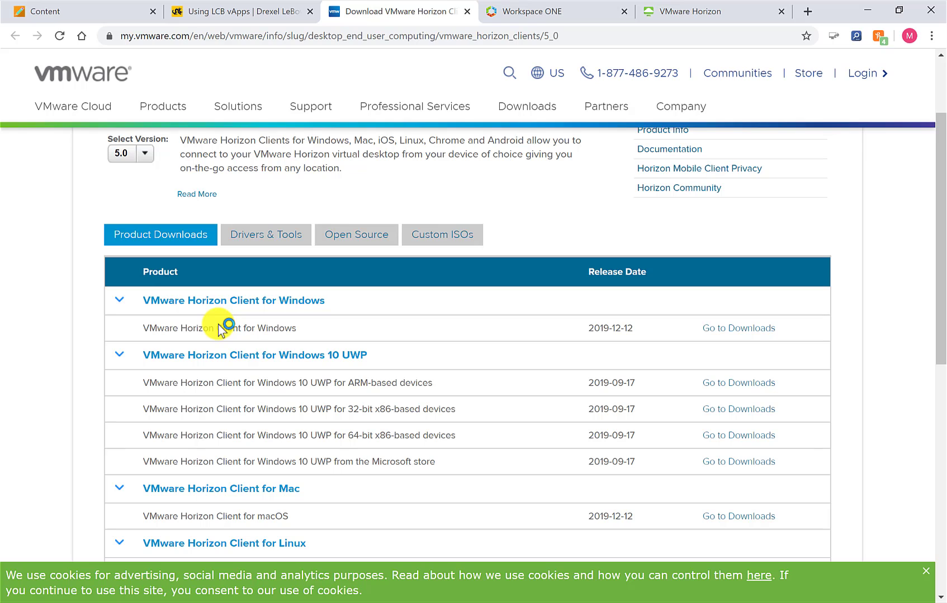
pyautogui.moveTo(758, 329)
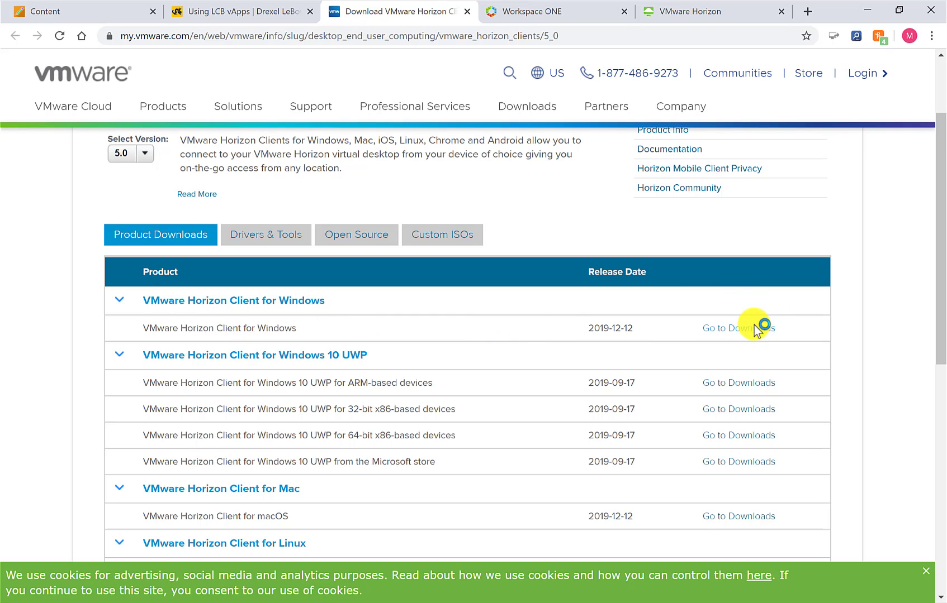
pyautogui.click(737, 329)
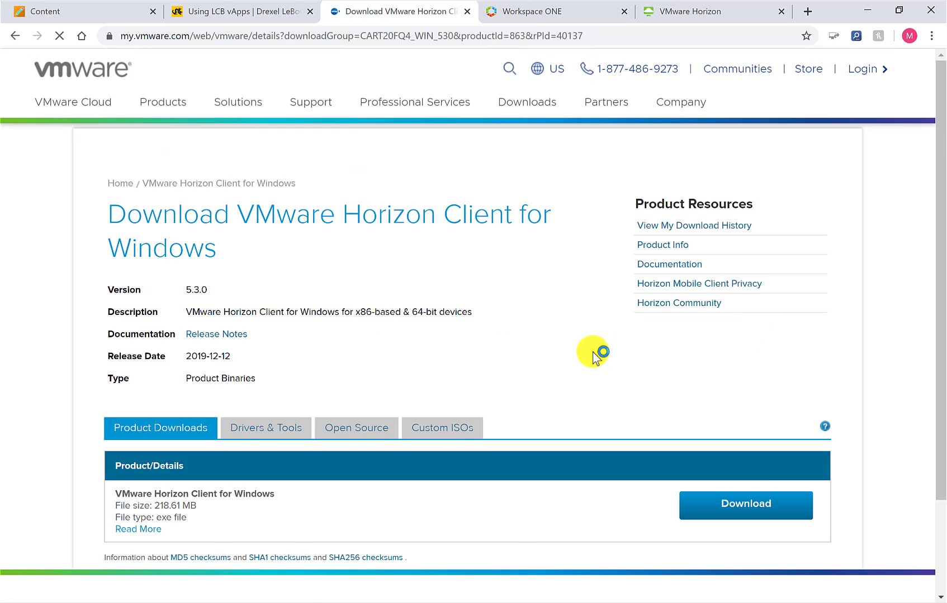
pyautogui.scroll(-3)
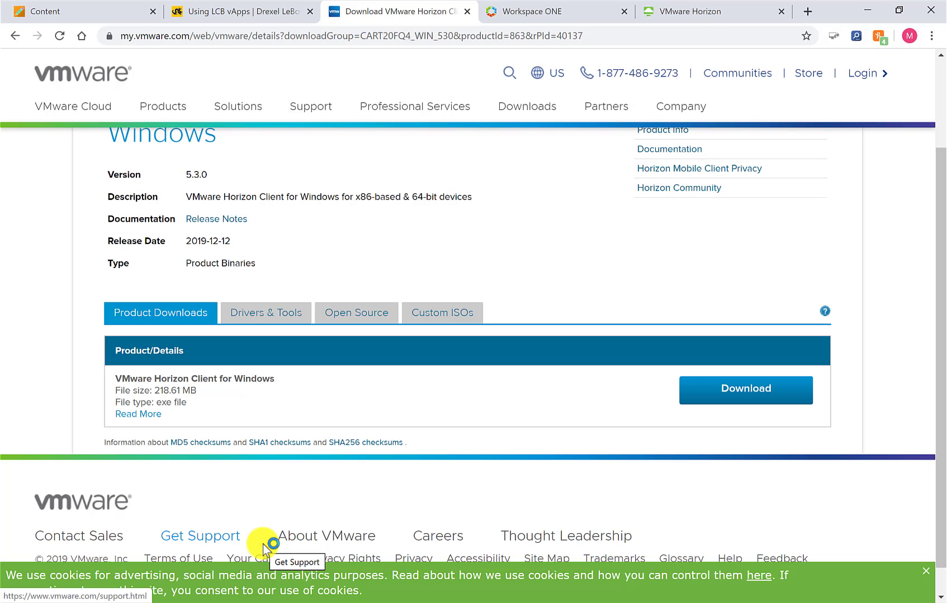
pyautogui.moveTo(257, 26)
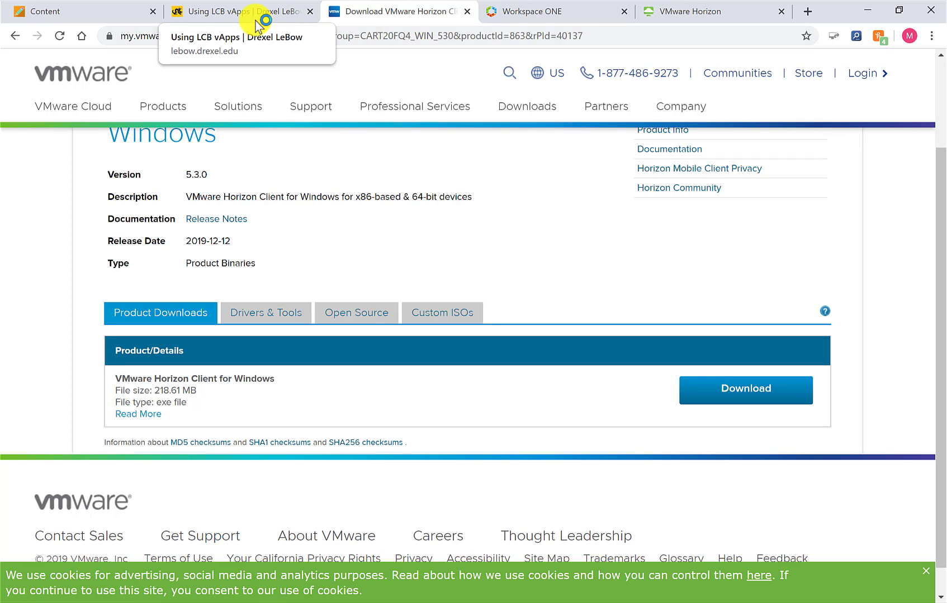
pyautogui.moveTo(255, 18)
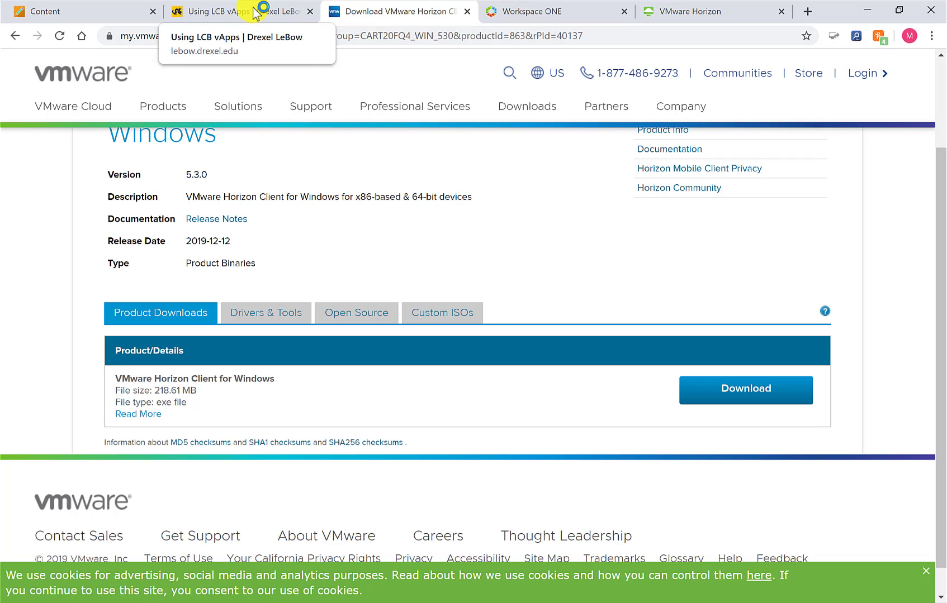
# Step: Relaunch JMP Pro 15 in the browser from Workspace ONE and dismiss its tip
pyautogui.click(556, 11)
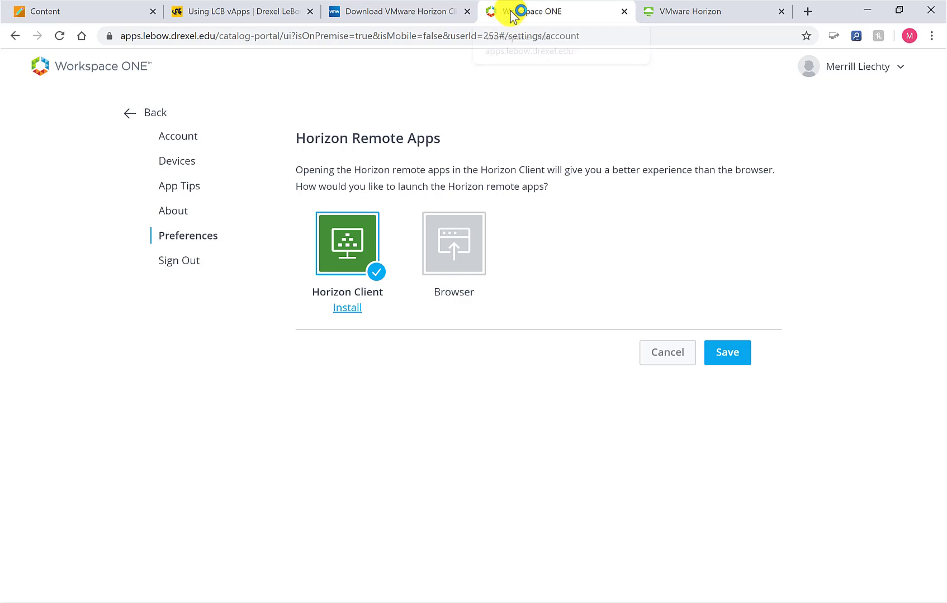
pyautogui.moveTo(124, 116)
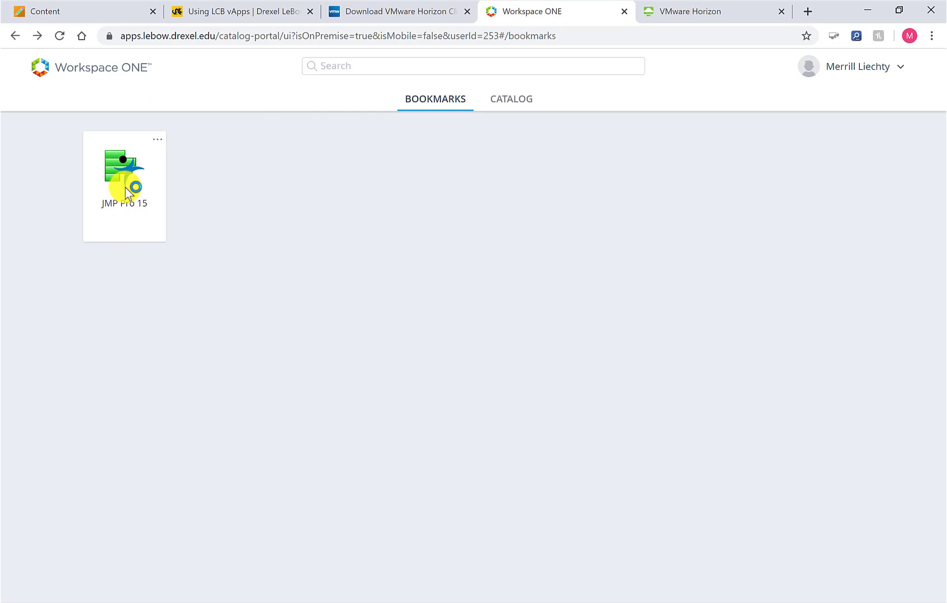
pyautogui.click(124, 176)
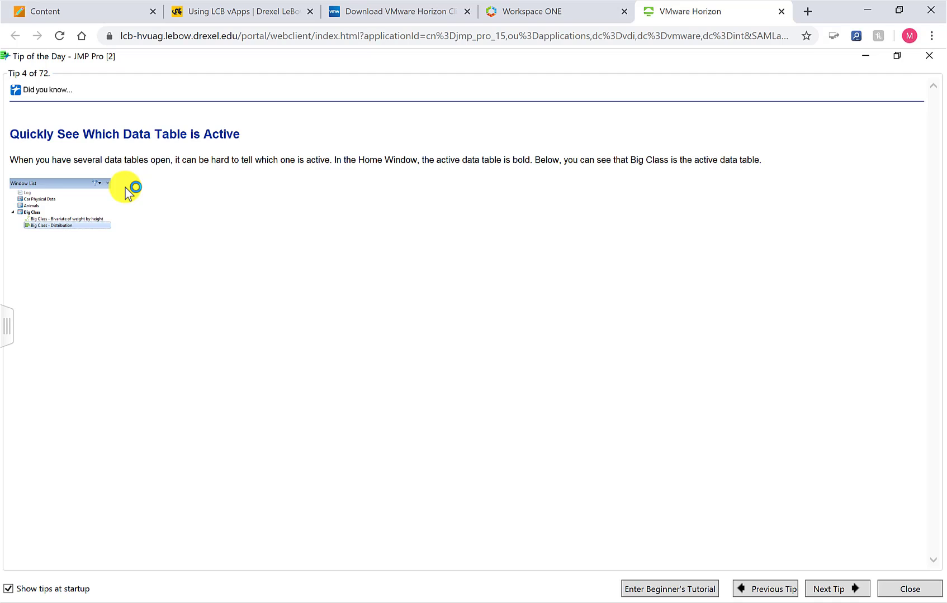
pyautogui.moveTo(747, 494)
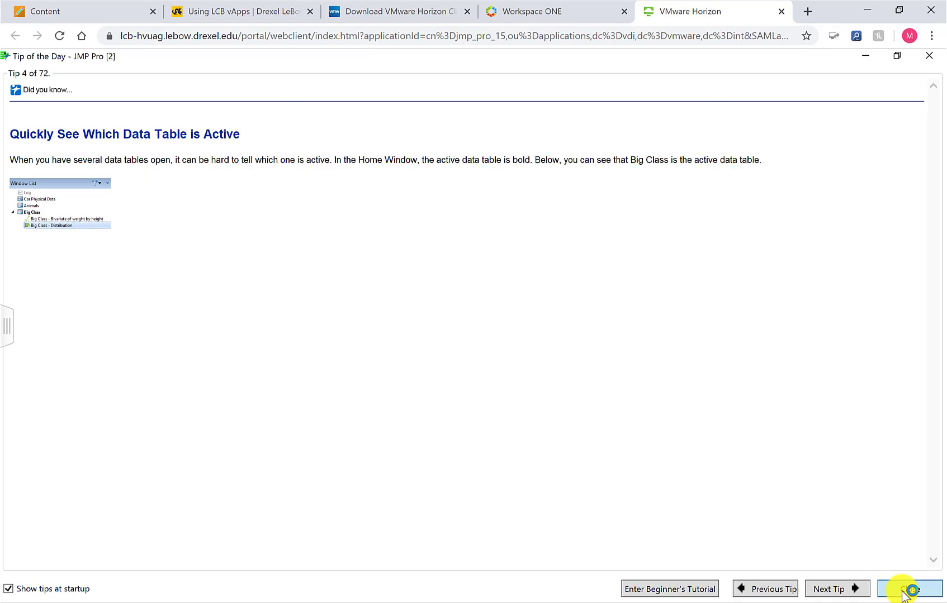
pyautogui.click(912, 589)
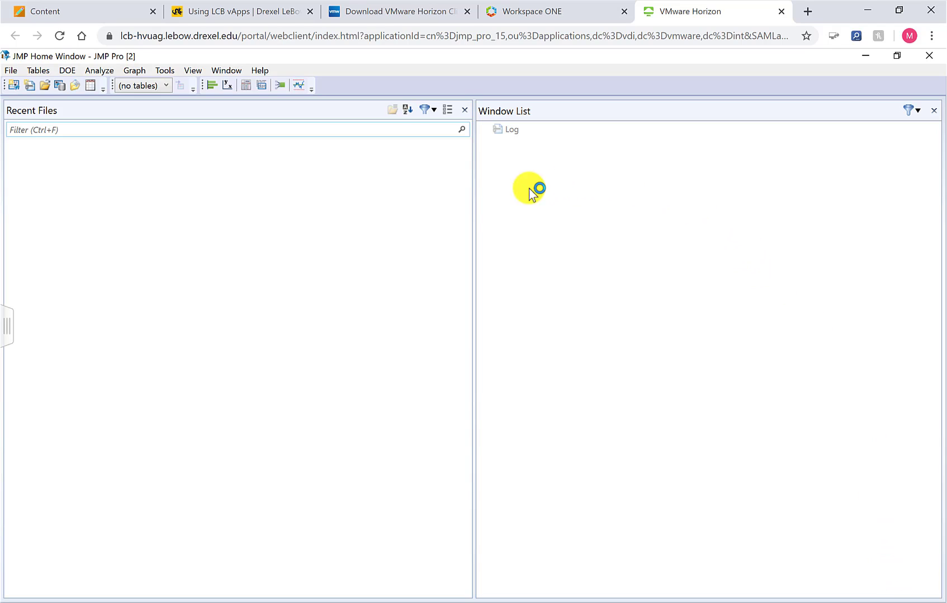
pyautogui.moveTo(483, 333)
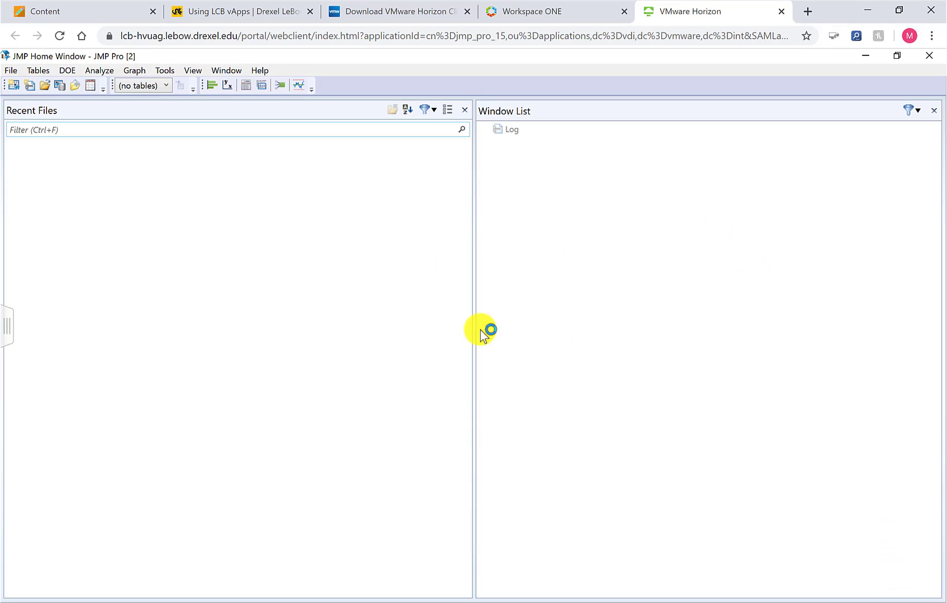
pyautogui.moveTo(573, 20)
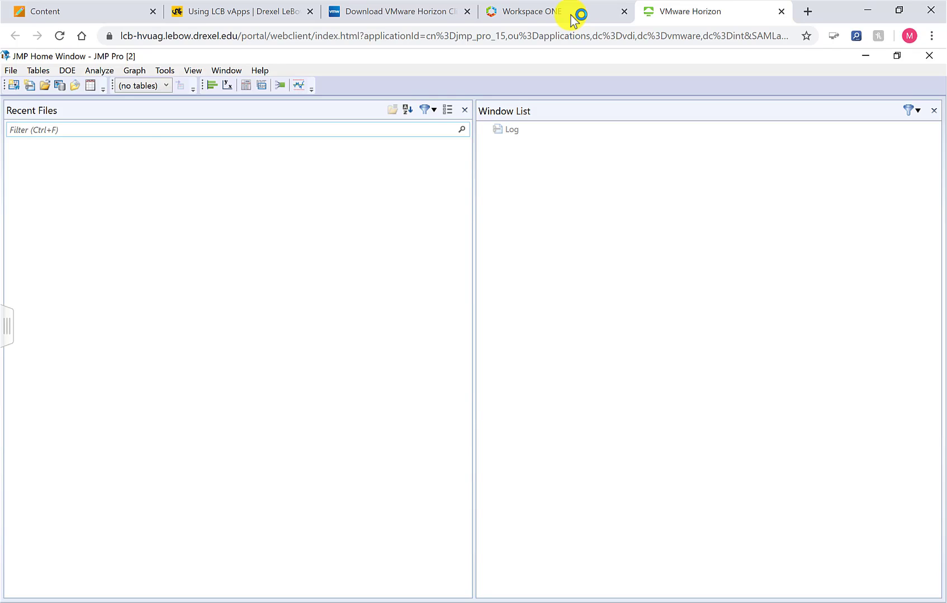
# Step: Save Horizon Client as the remote-app launch preference and return to bookmarks
pyautogui.click(537, 11)
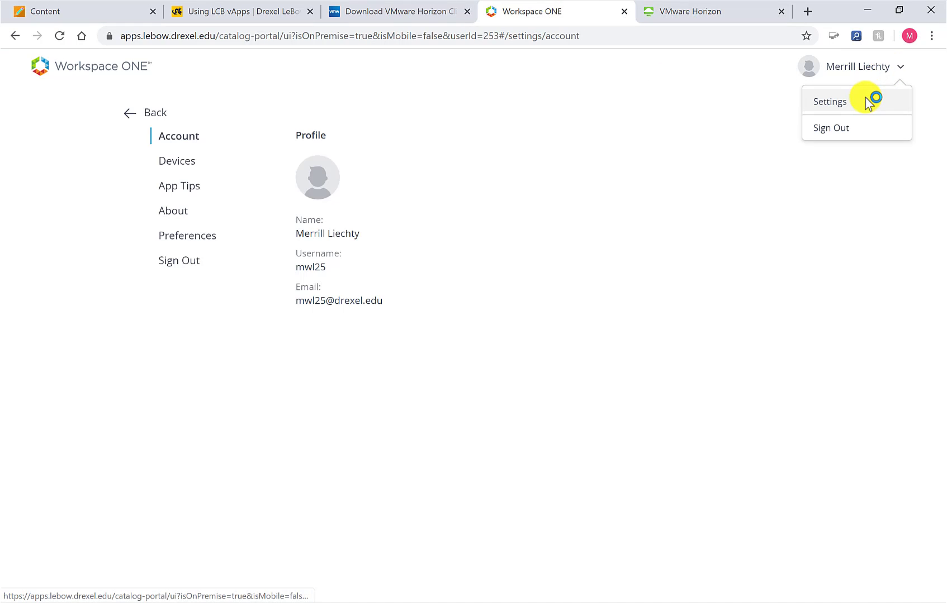
pyautogui.click(186, 236)
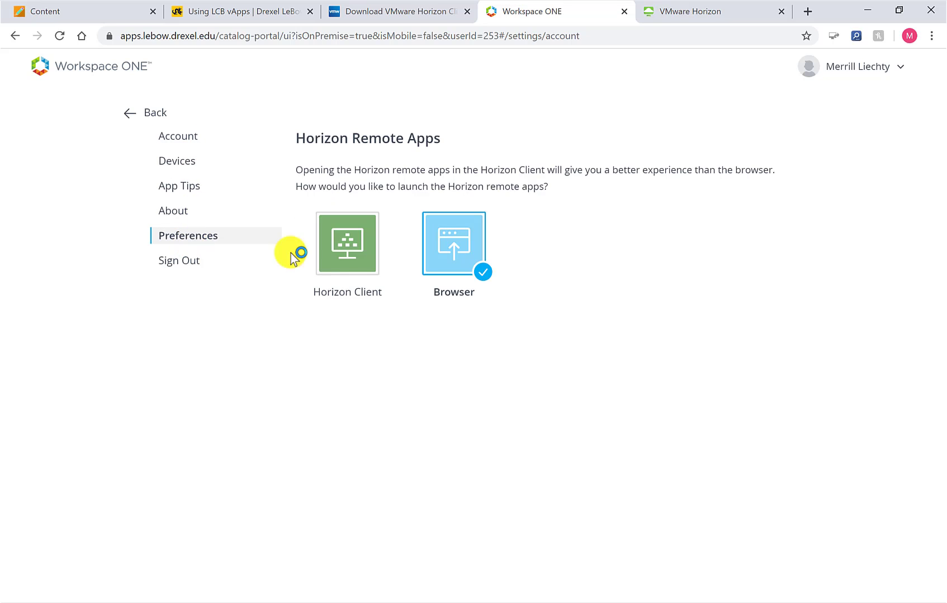
pyautogui.click(348, 243)
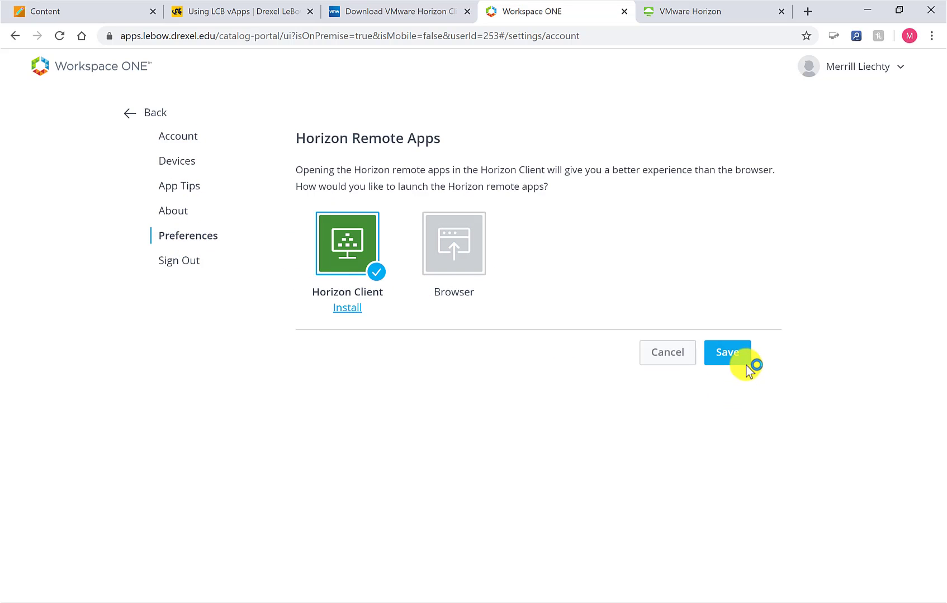
pyautogui.click(727, 352)
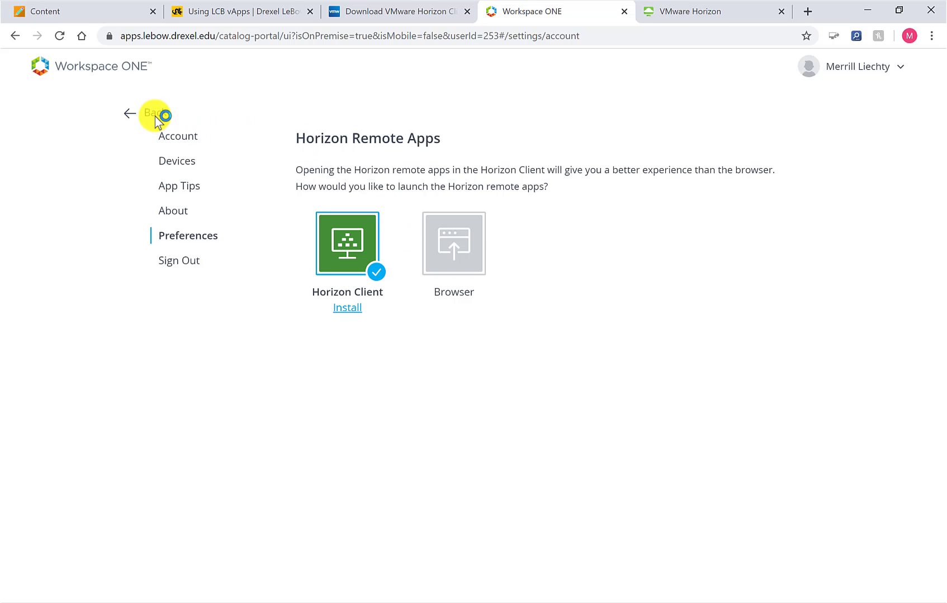
pyautogui.click(146, 114)
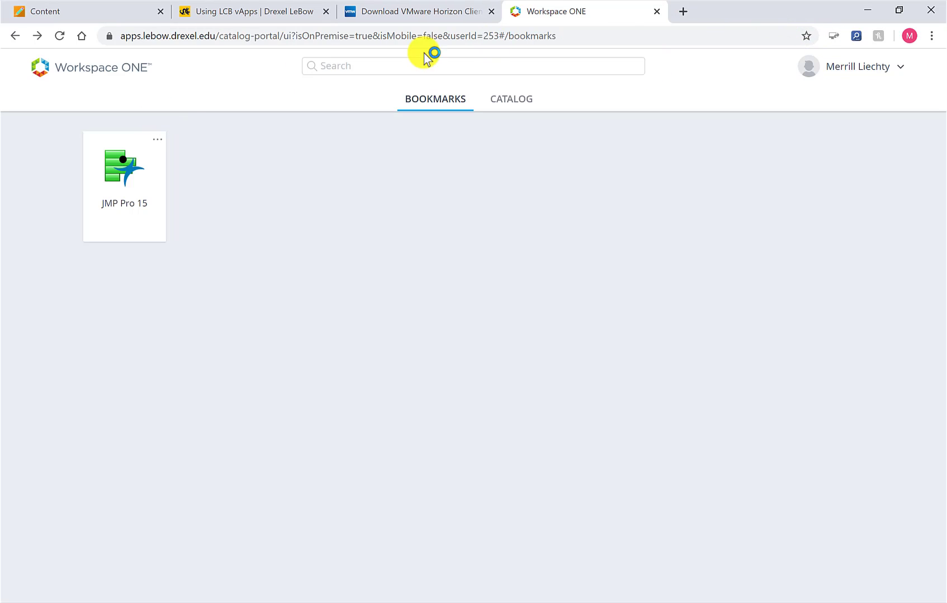
# Step: Launch the JMP Pro 15 bookmark via VMware Horizon Client 32-bit and allow sharing of local files and removable storage
pyautogui.click(124, 165)
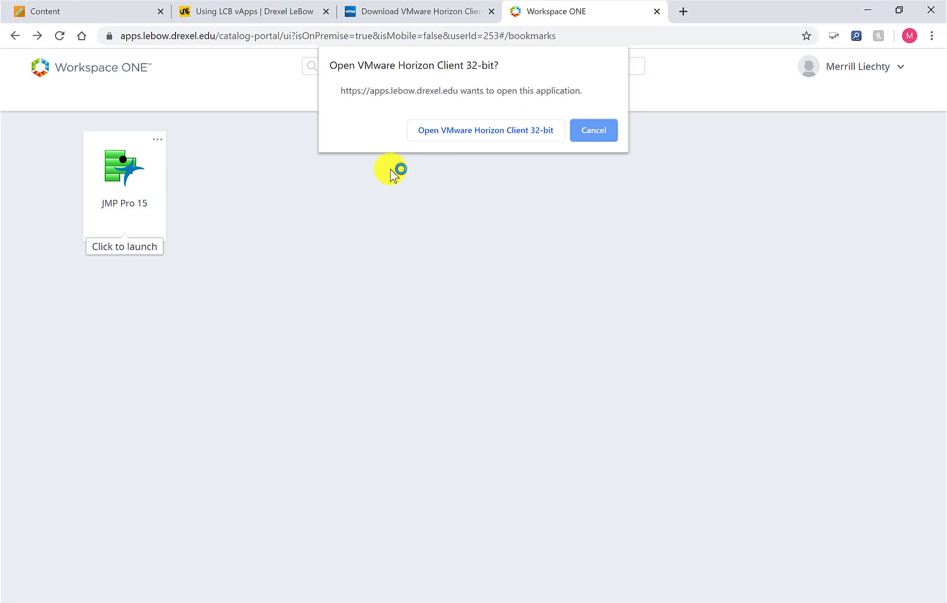
pyautogui.moveTo(556, 162)
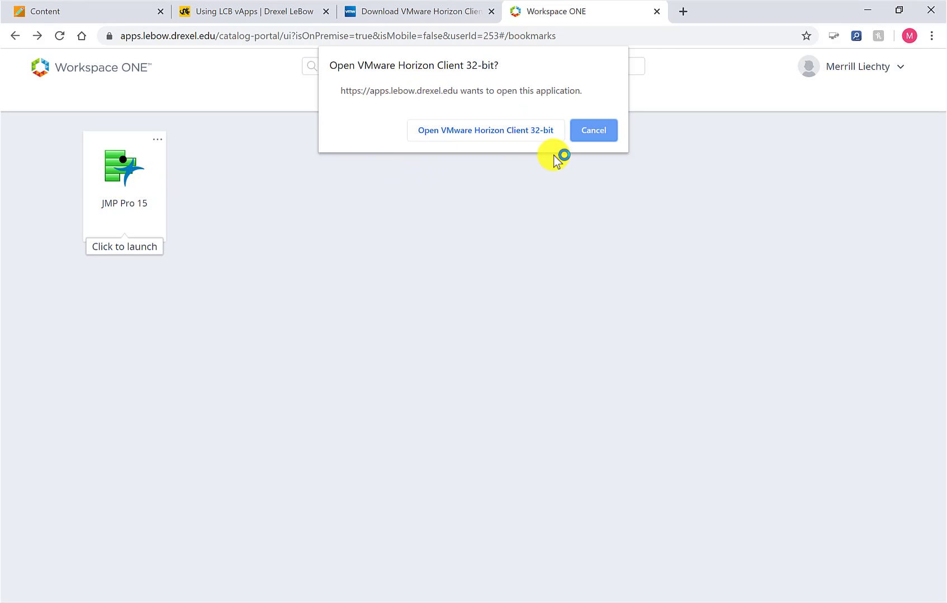
pyautogui.click(491, 12)
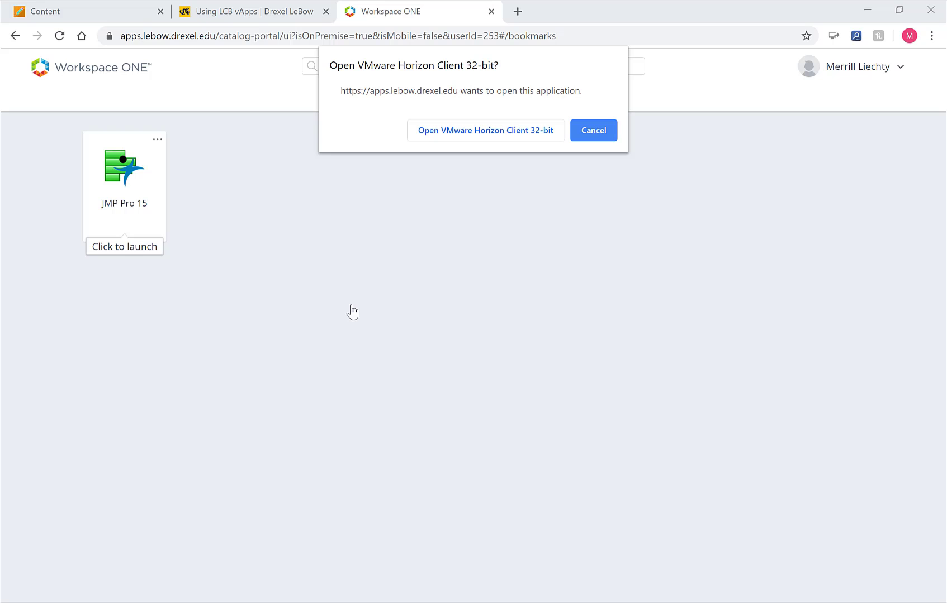
pyautogui.moveTo(504, 125)
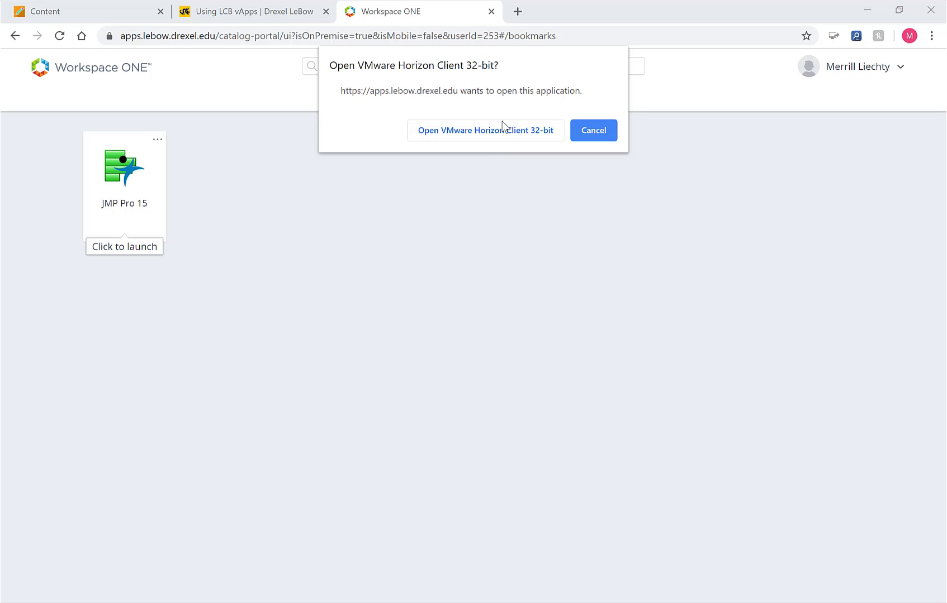
pyautogui.click(592, 131)
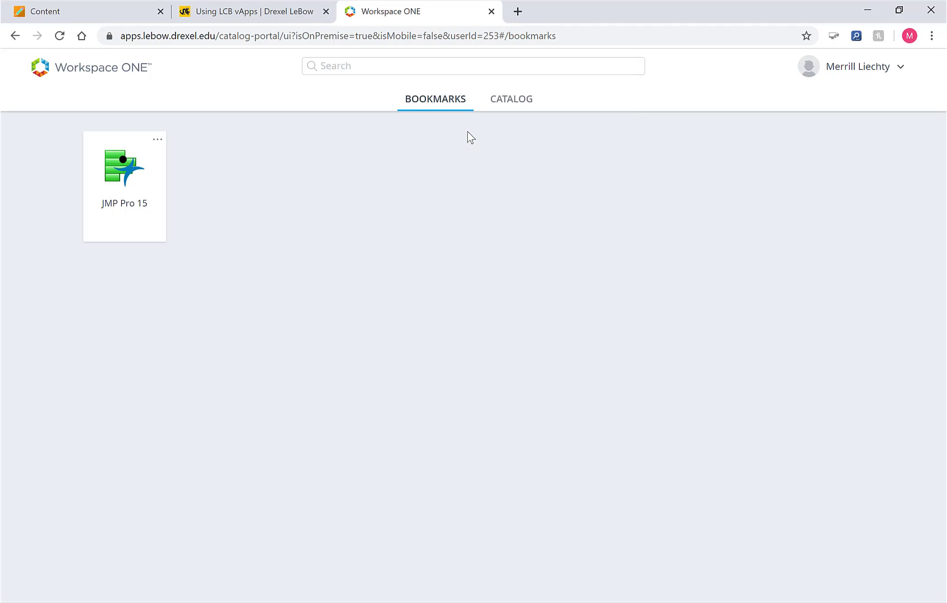
pyautogui.doubleClick(124, 168)
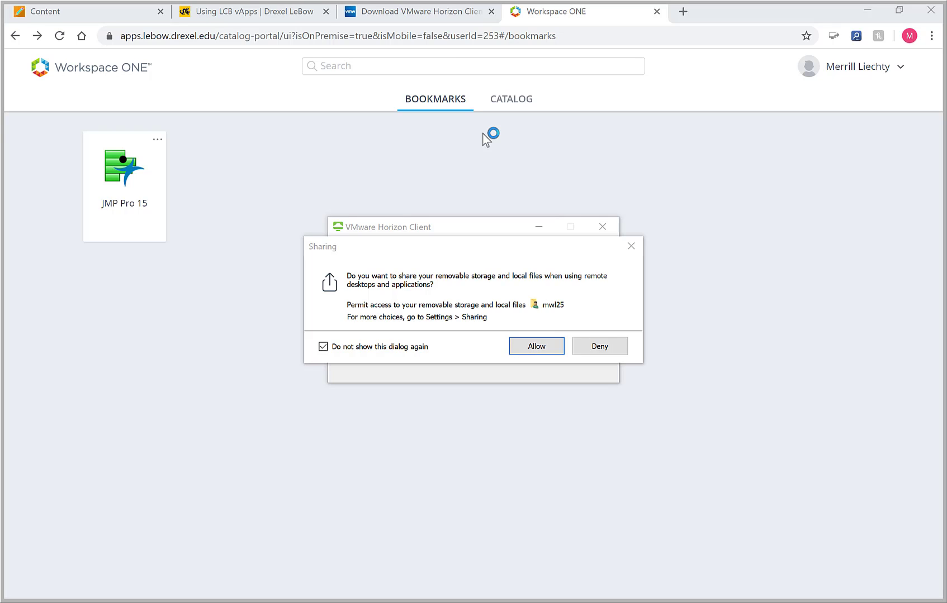
pyautogui.click(536, 346)
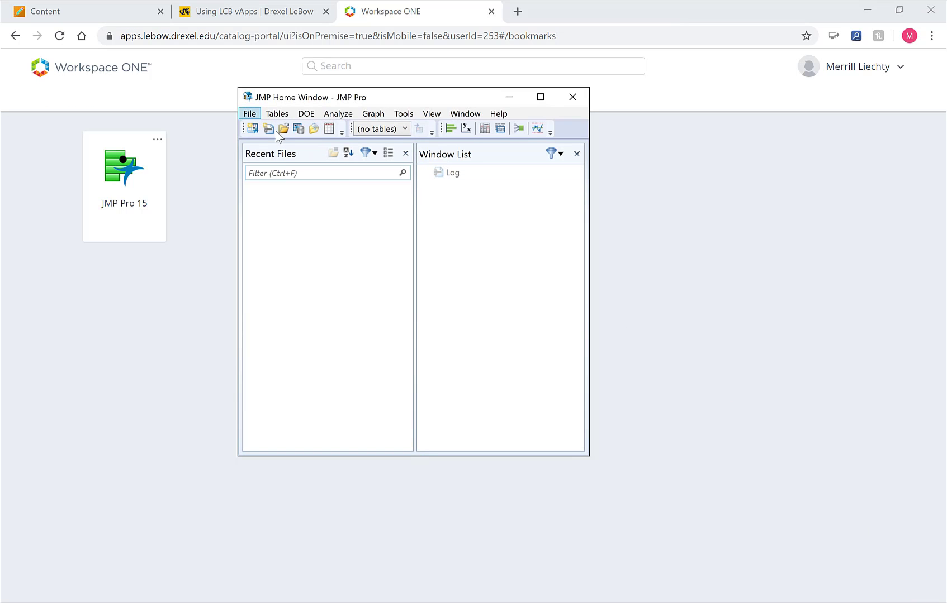
pyautogui.click(282, 127)
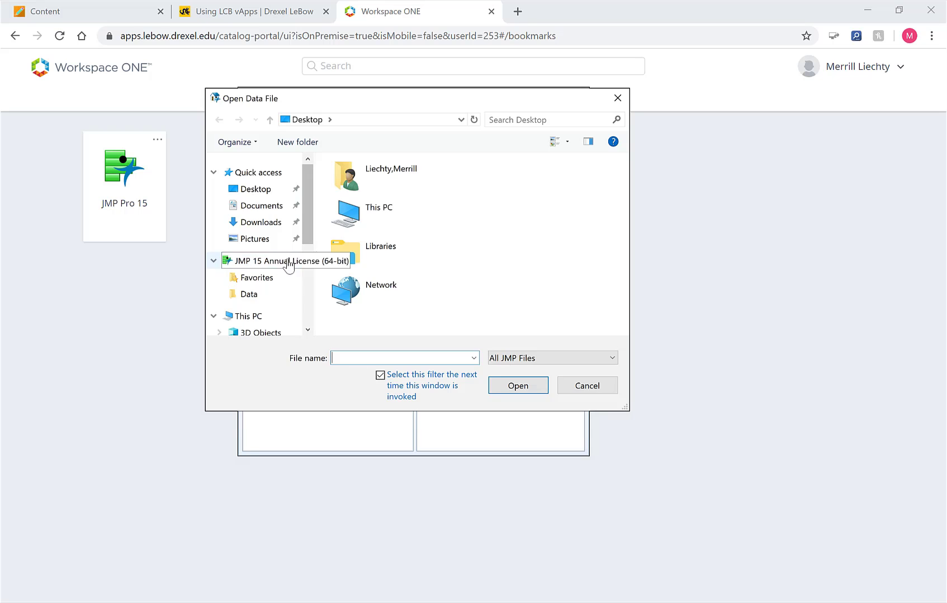
pyautogui.scroll(-3)
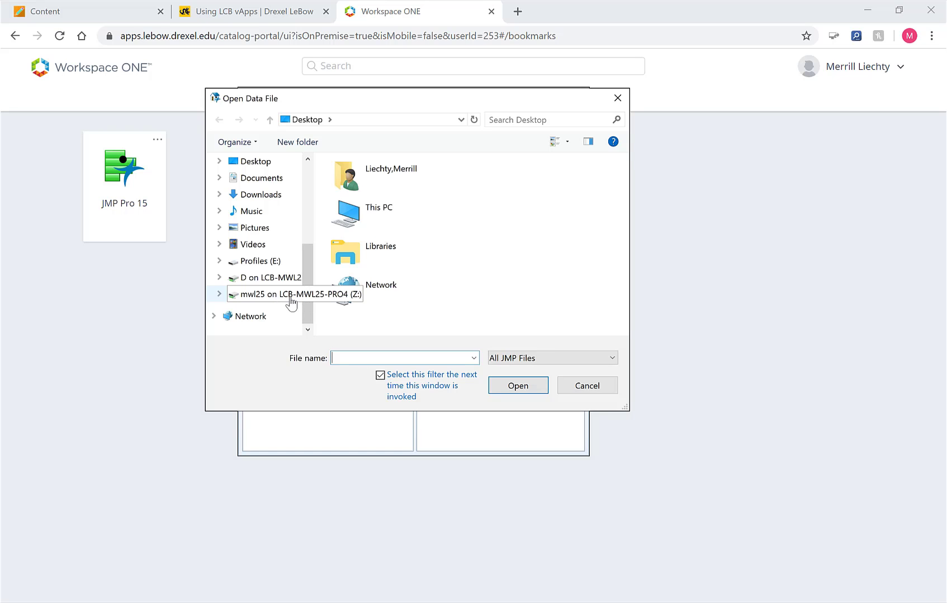
pyautogui.doubleClick(293, 295)
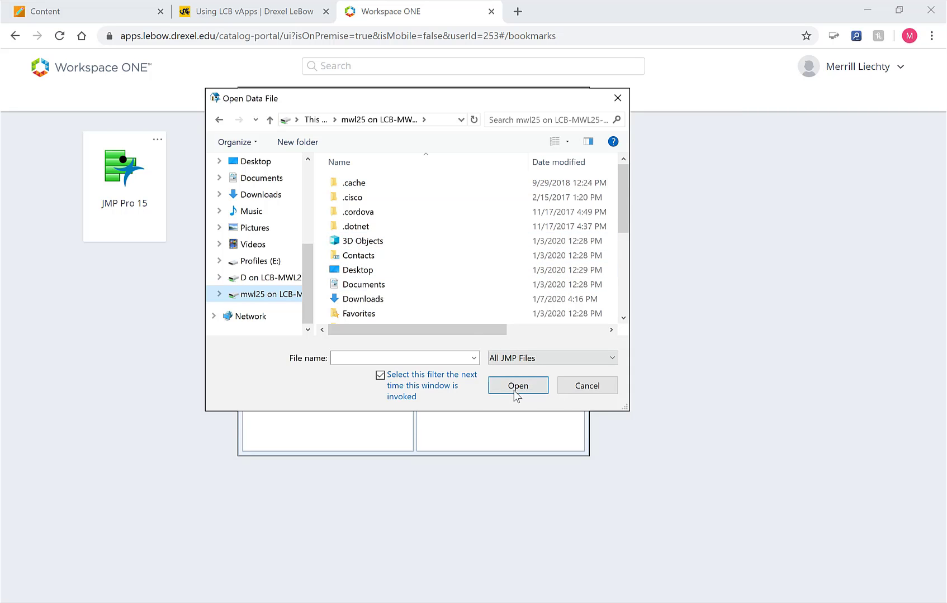
pyautogui.click(584, 385)
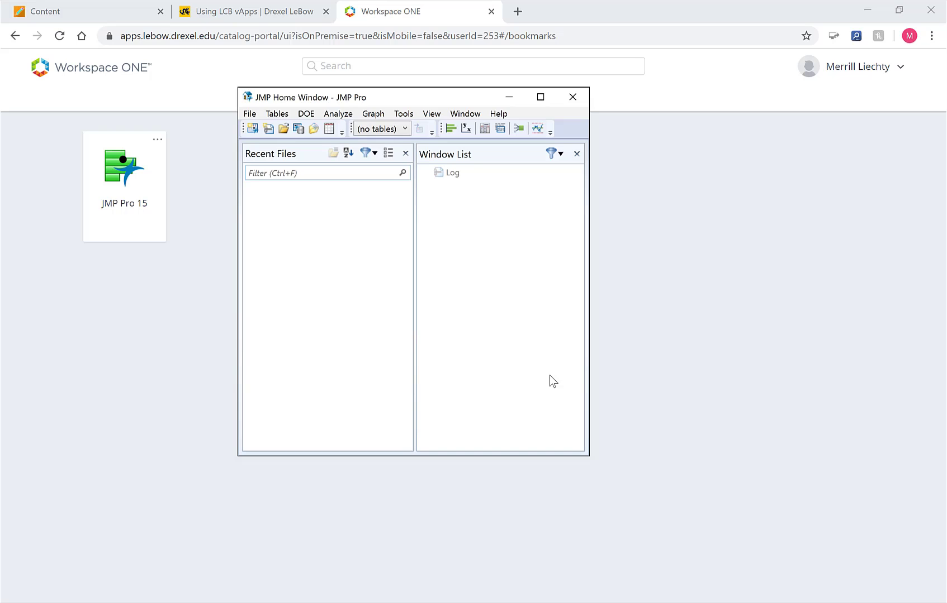
pyautogui.moveTo(596, 286)
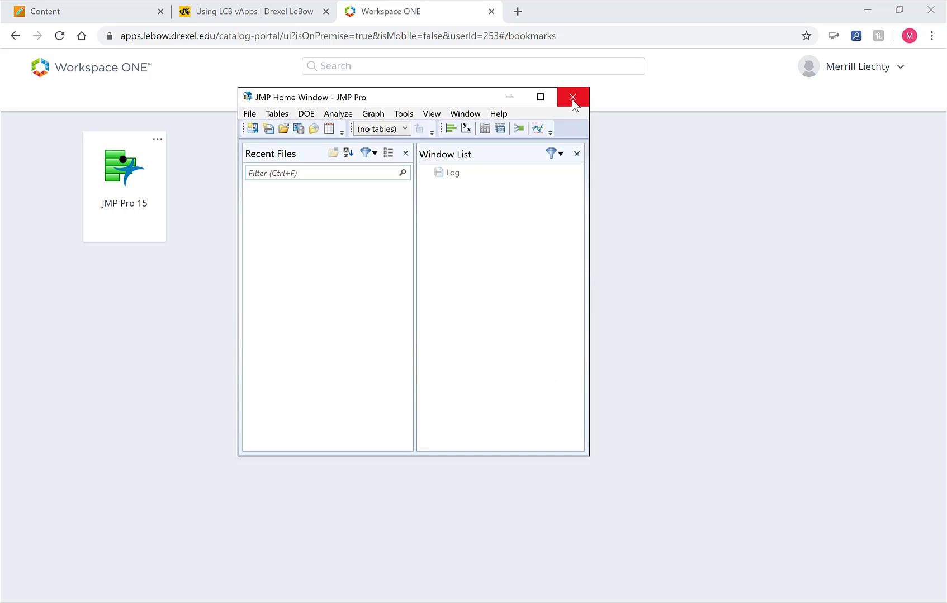
# Step: Close the JMP Home Window and confirm Exit JMP in the alert
pyautogui.click(572, 97)
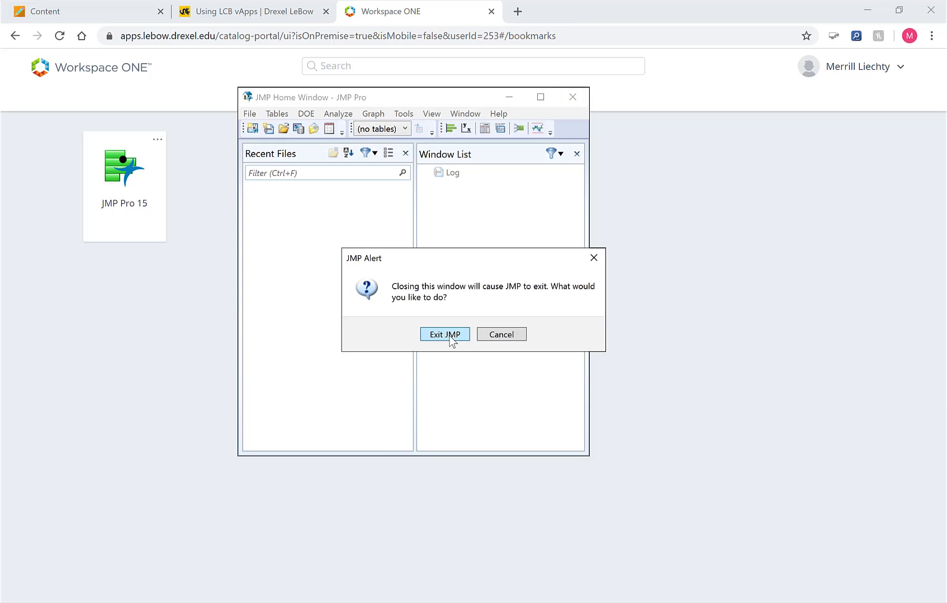
pyautogui.click(445, 334)
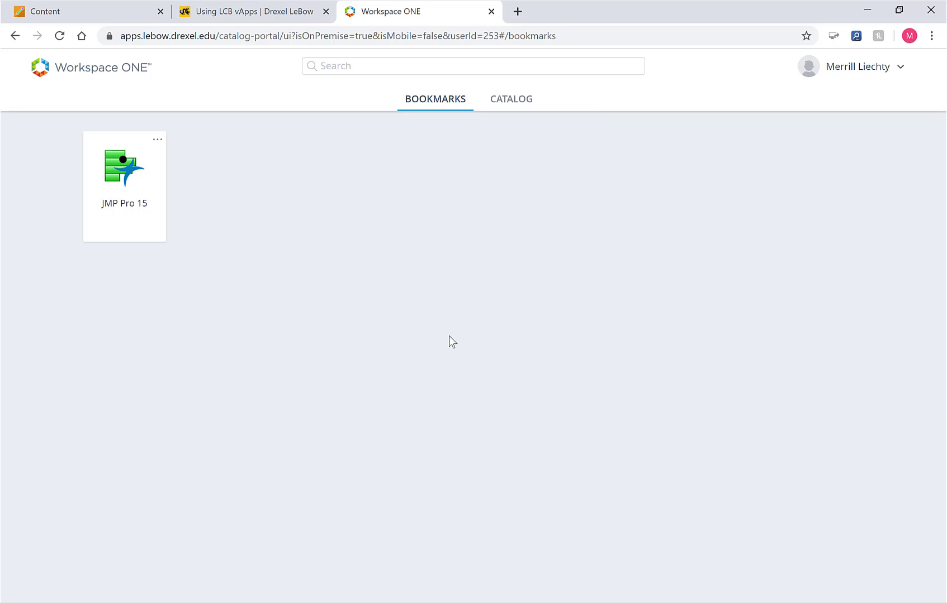